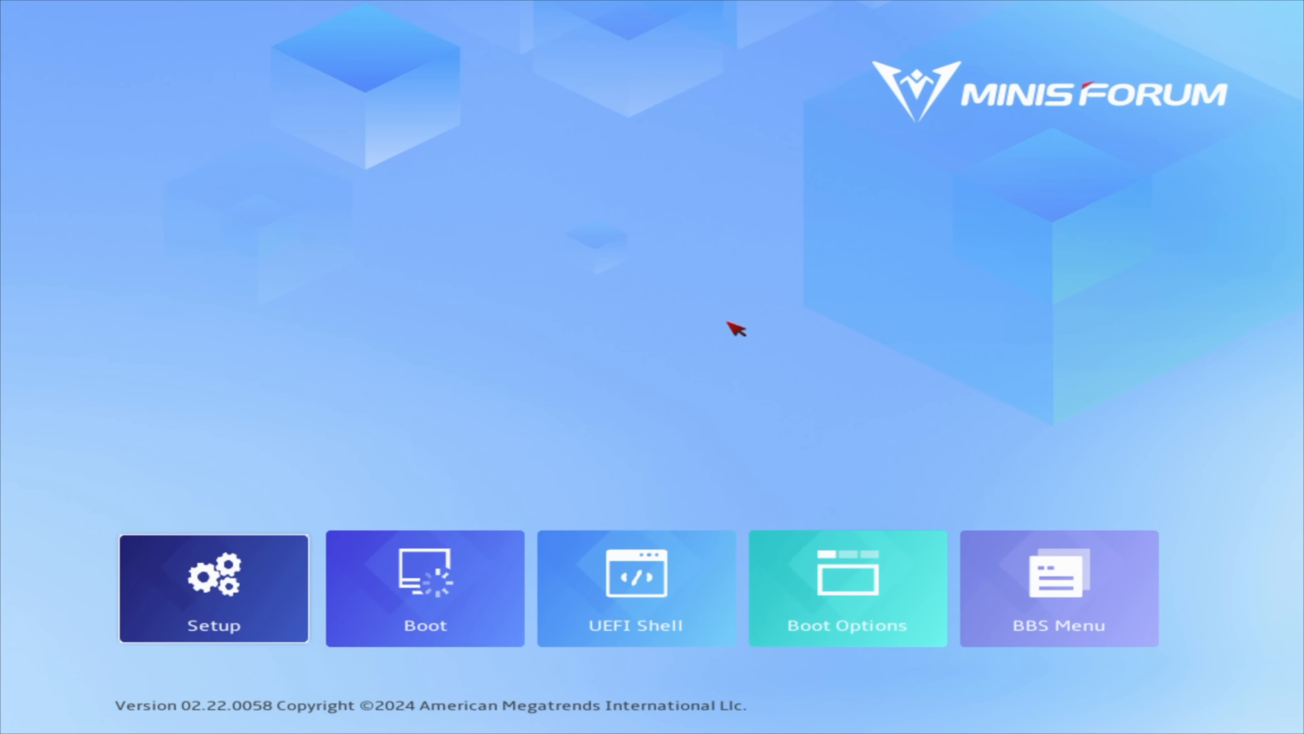
pyautogui.moveTo(337, 337)
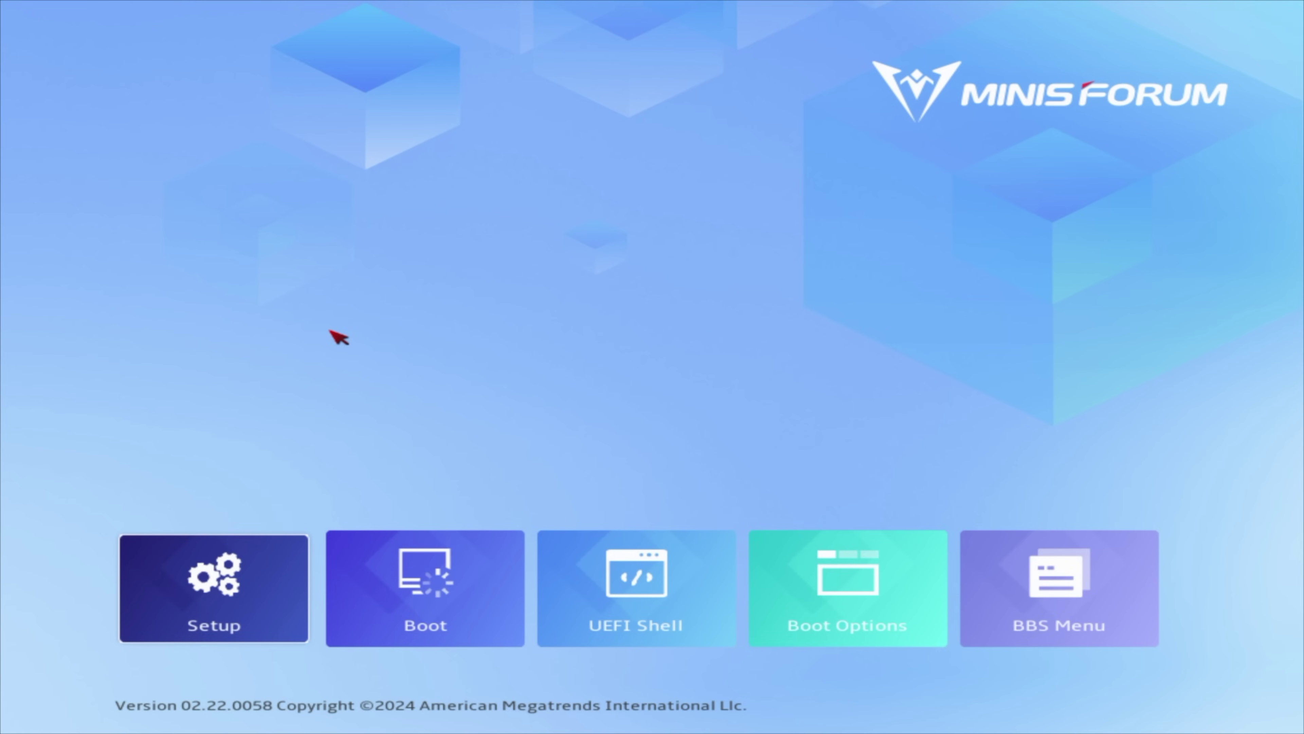
pyautogui.moveTo(403, 407)
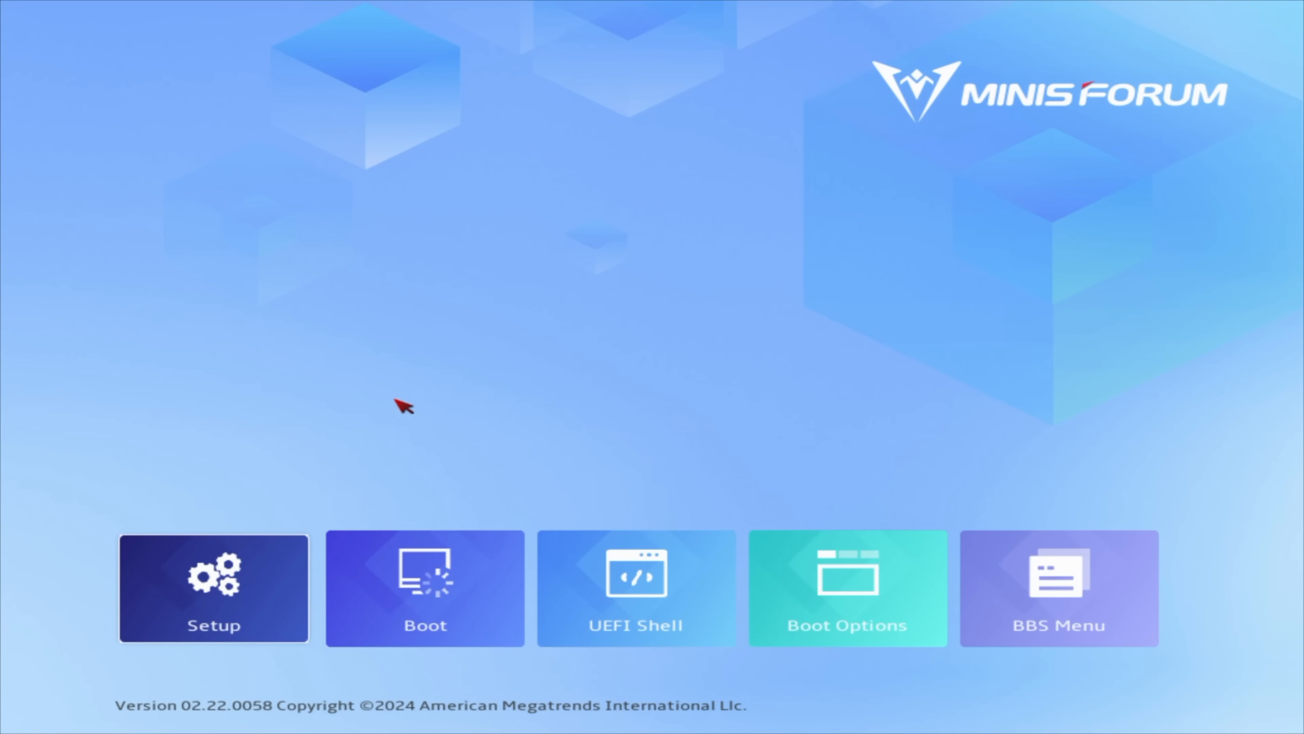
# Step: Enter BIOS Setup from the boot menu and show the Advanced settings
pyautogui.click(213, 588)
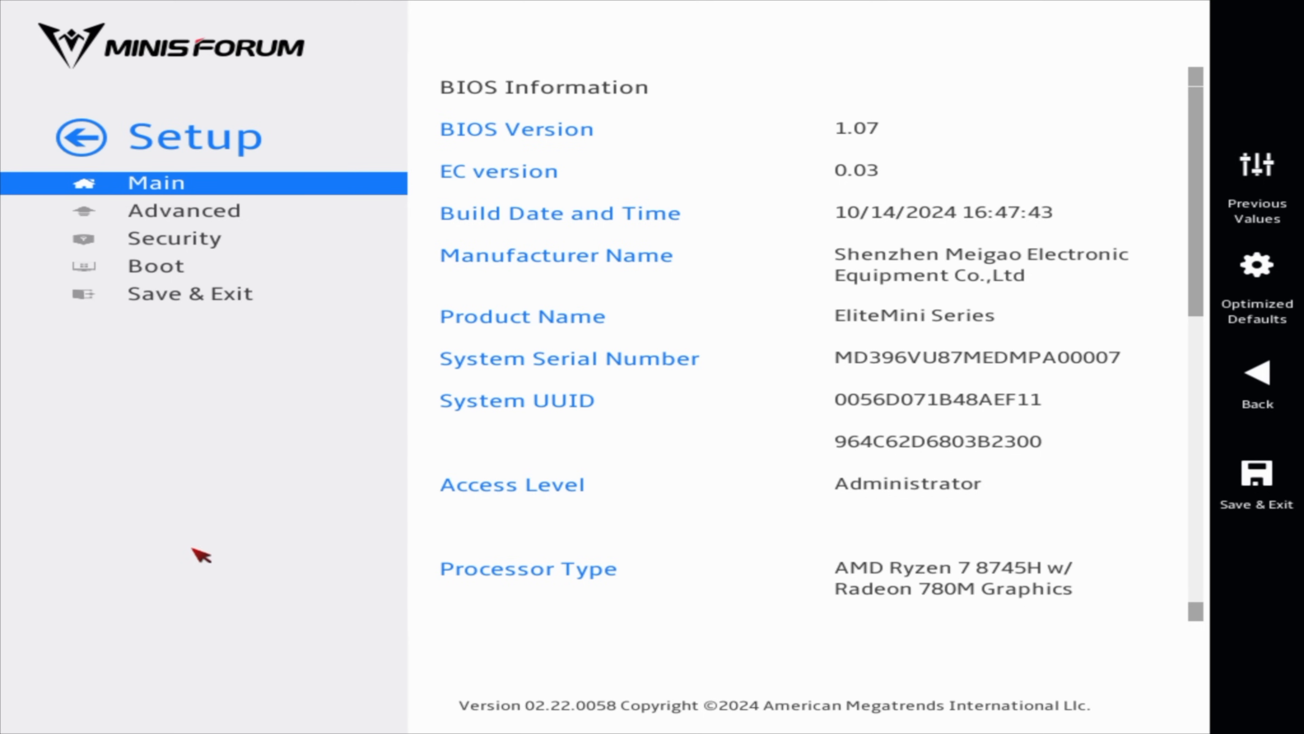
pyautogui.click(185, 210)
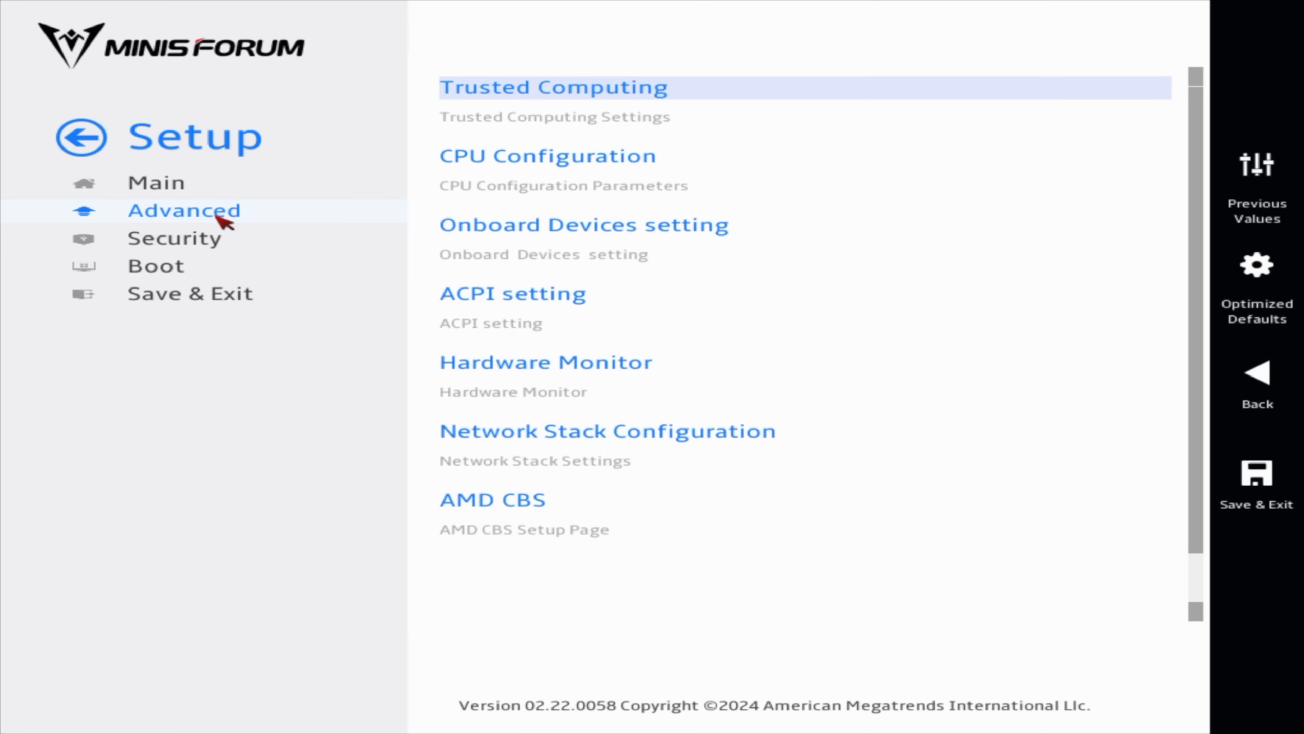
pyautogui.click(184, 210)
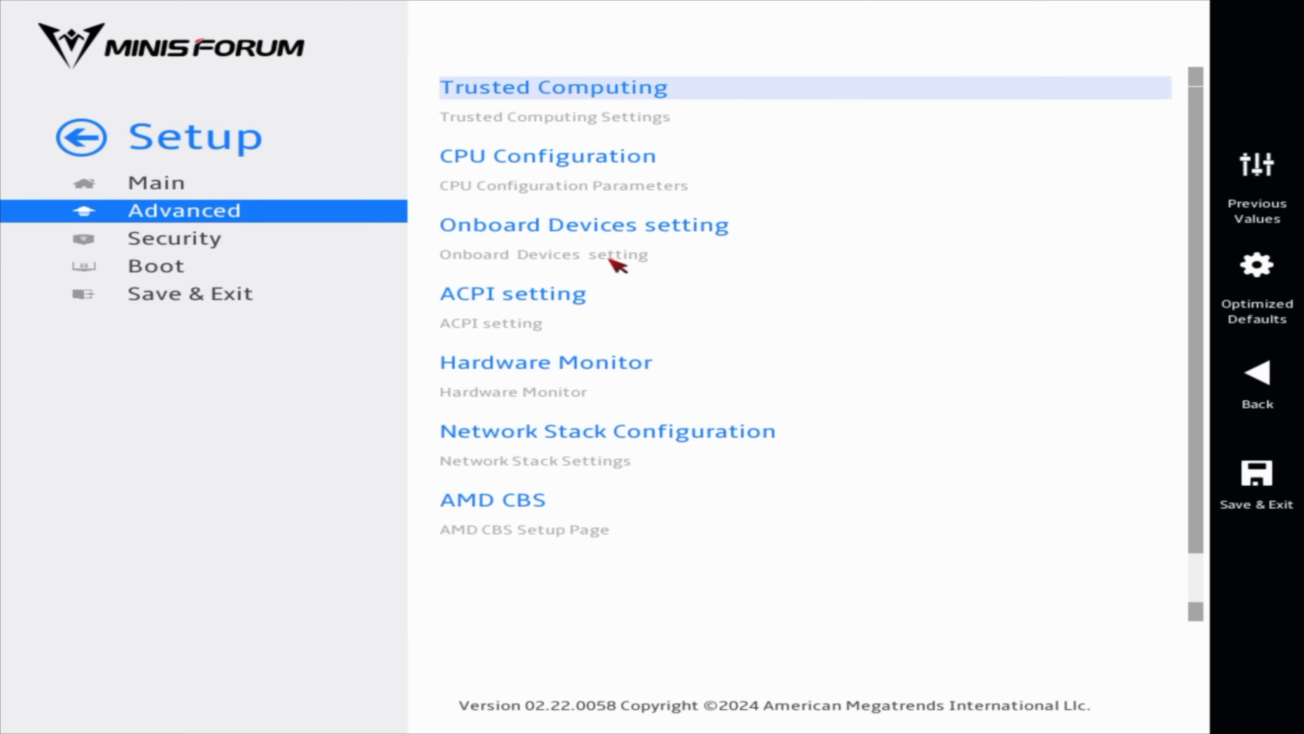
# Step: Briefly check CPU Configuration, then go into the AMD CBS setup page
pyautogui.click(549, 156)
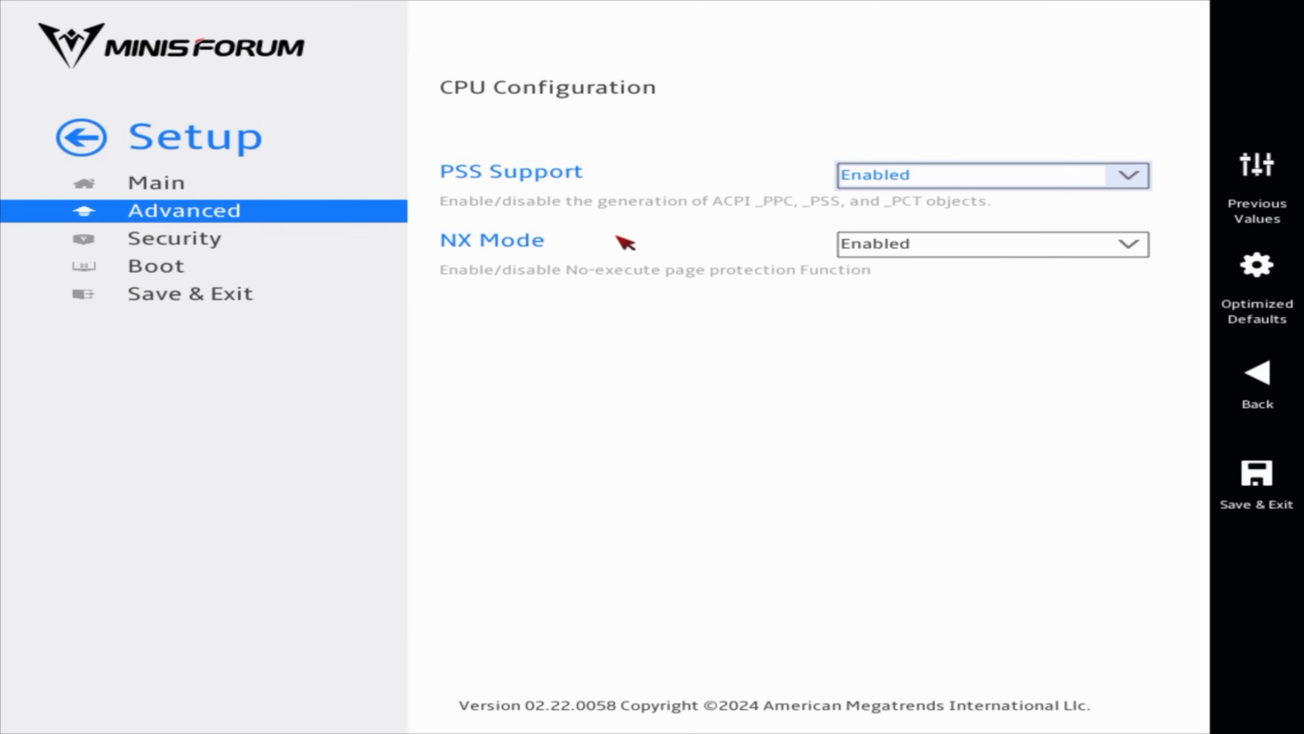
pyautogui.click(1257, 385)
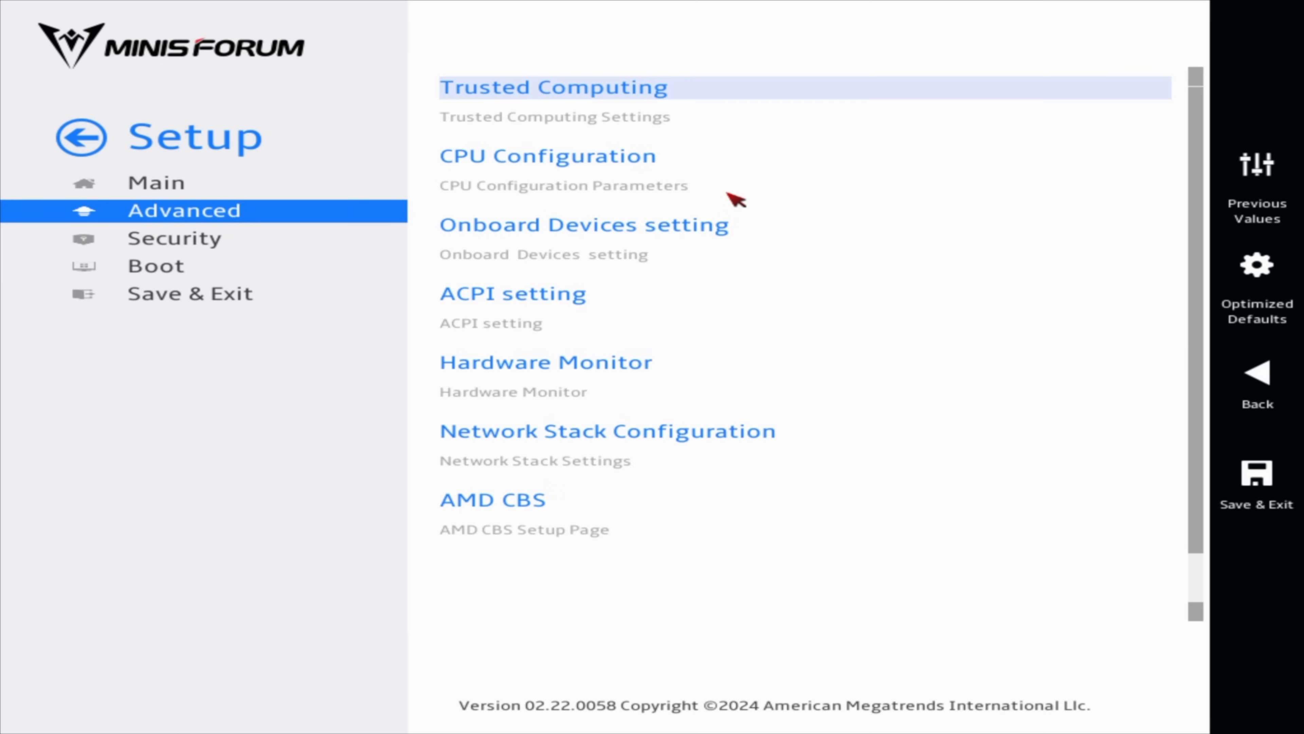
pyautogui.moveTo(495, 336)
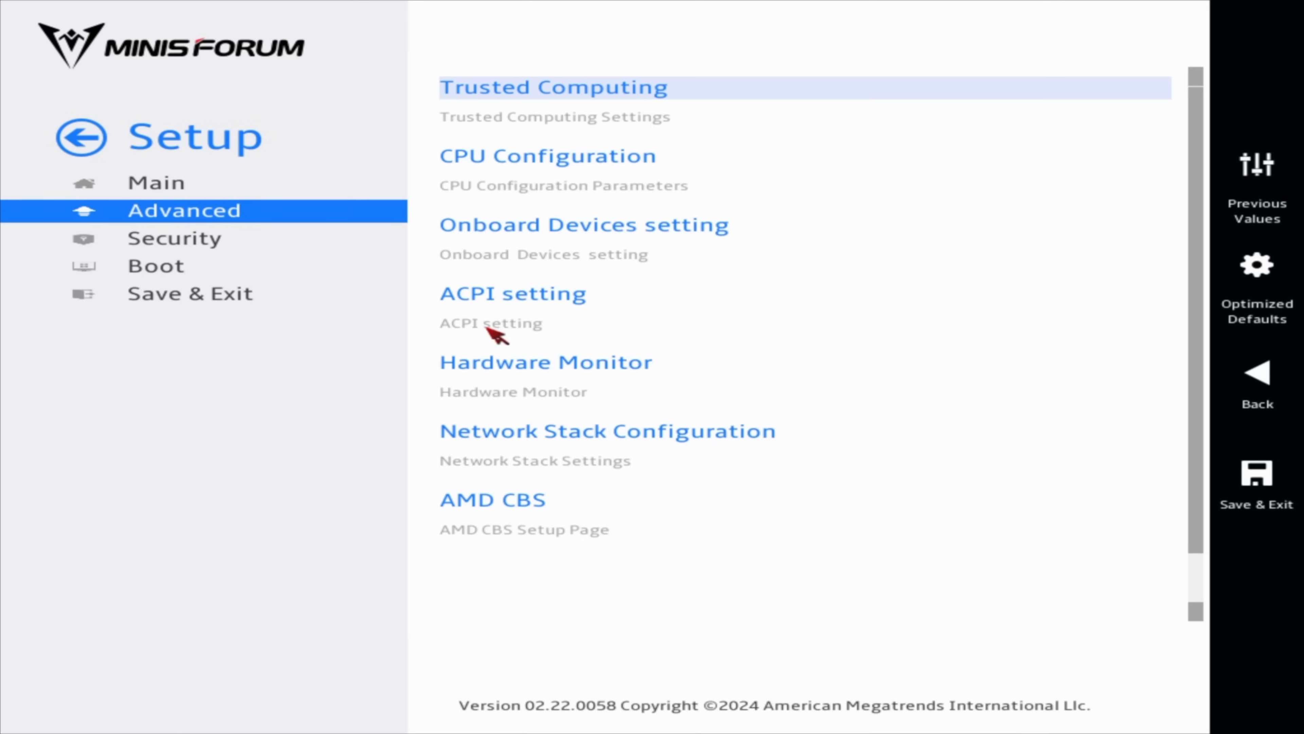
pyautogui.click(493, 500)
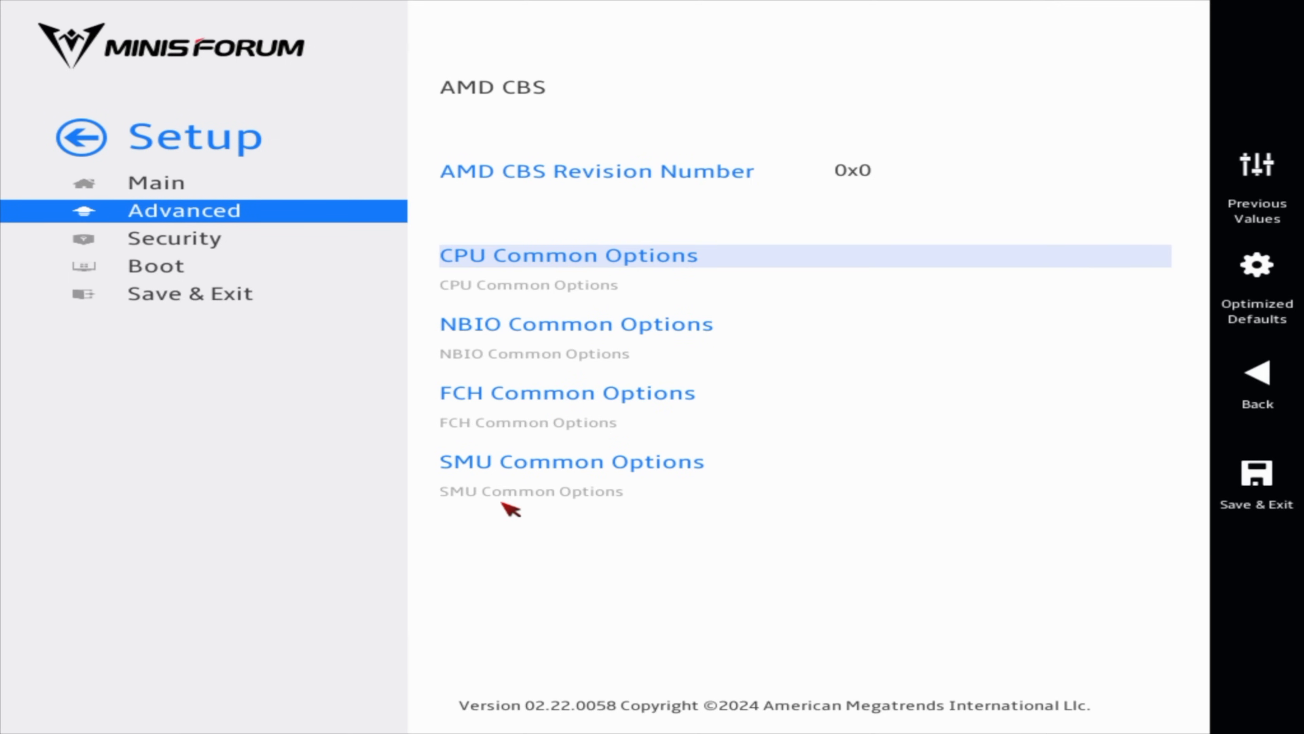
pyautogui.moveTo(544, 332)
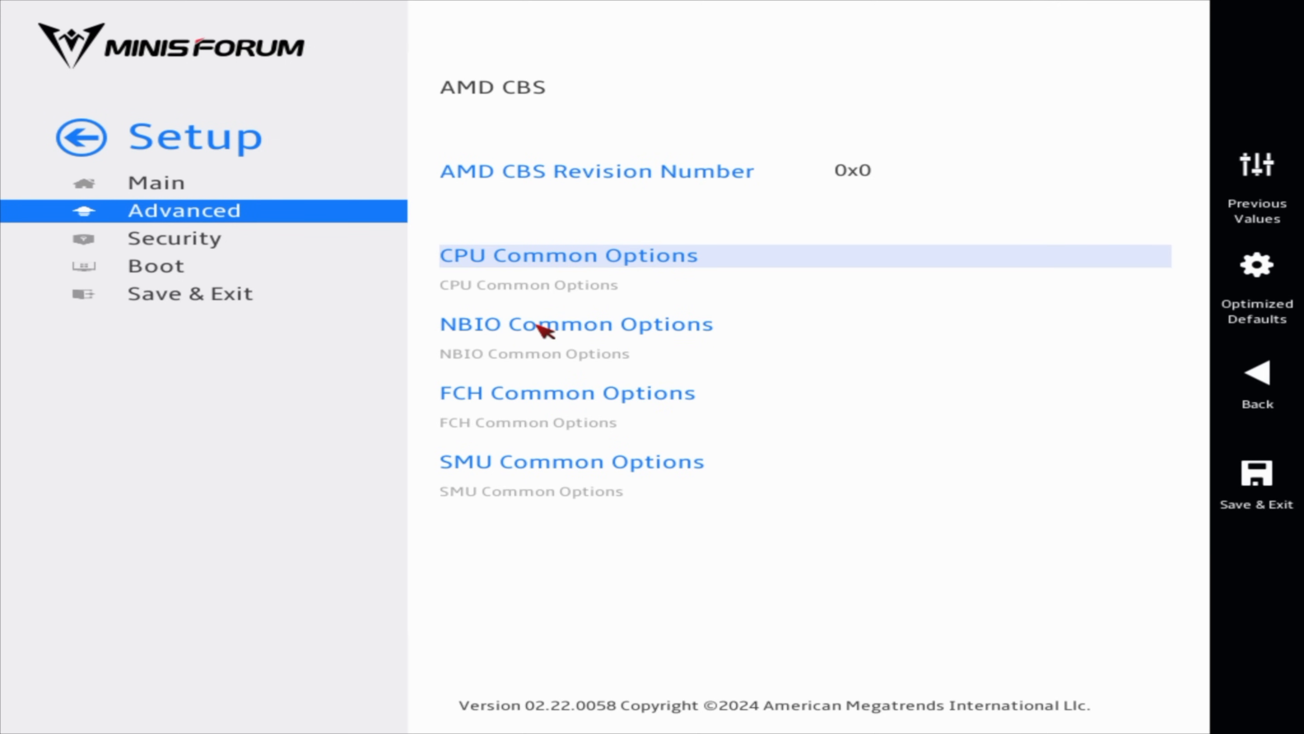
# Step: In NBIO Common Options > GFX Configuration, set UMA Frame buffer Size to 8G
pyautogui.click(574, 323)
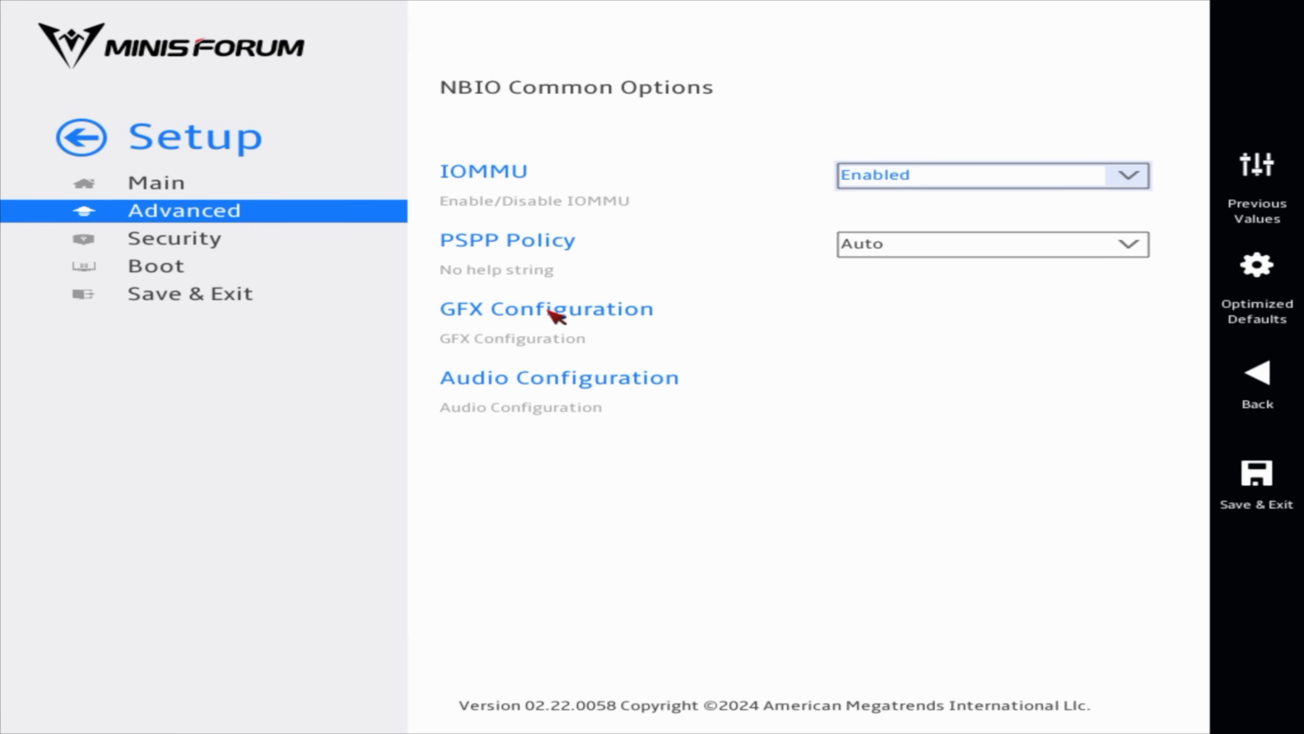
pyautogui.click(545, 308)
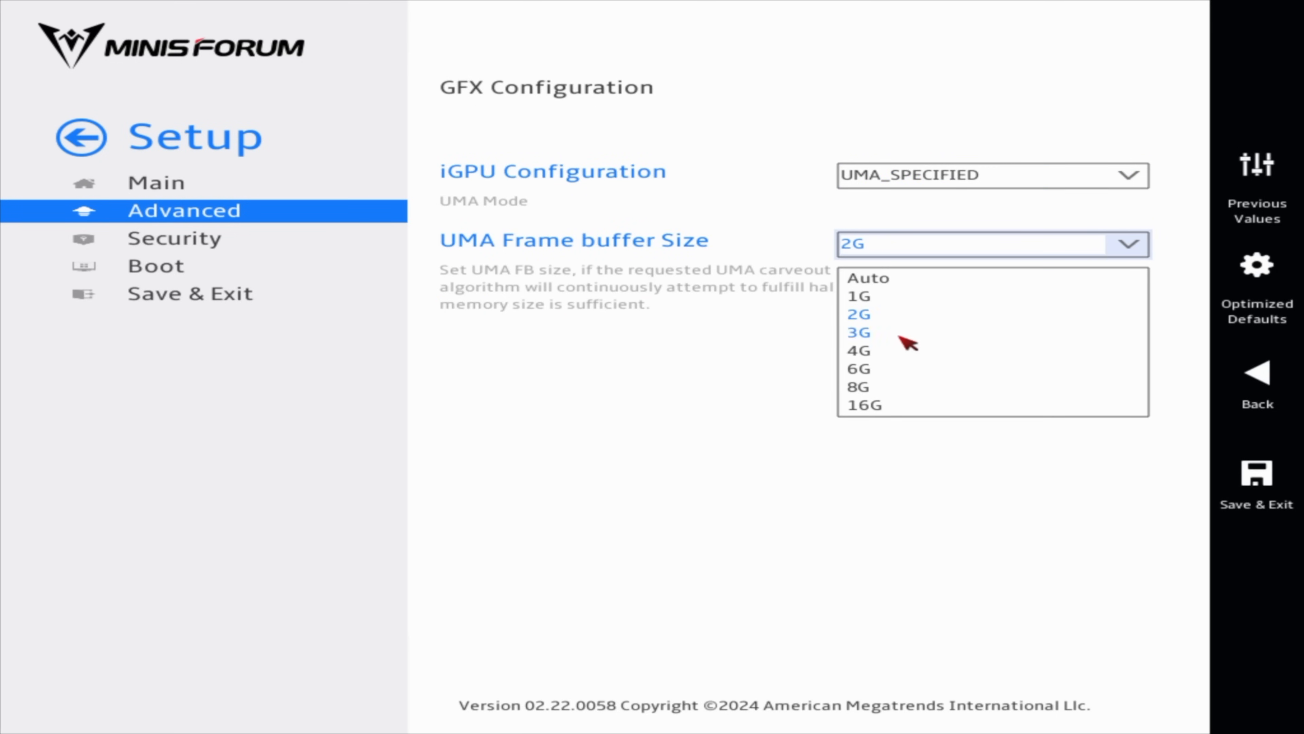
pyautogui.moveTo(864, 387)
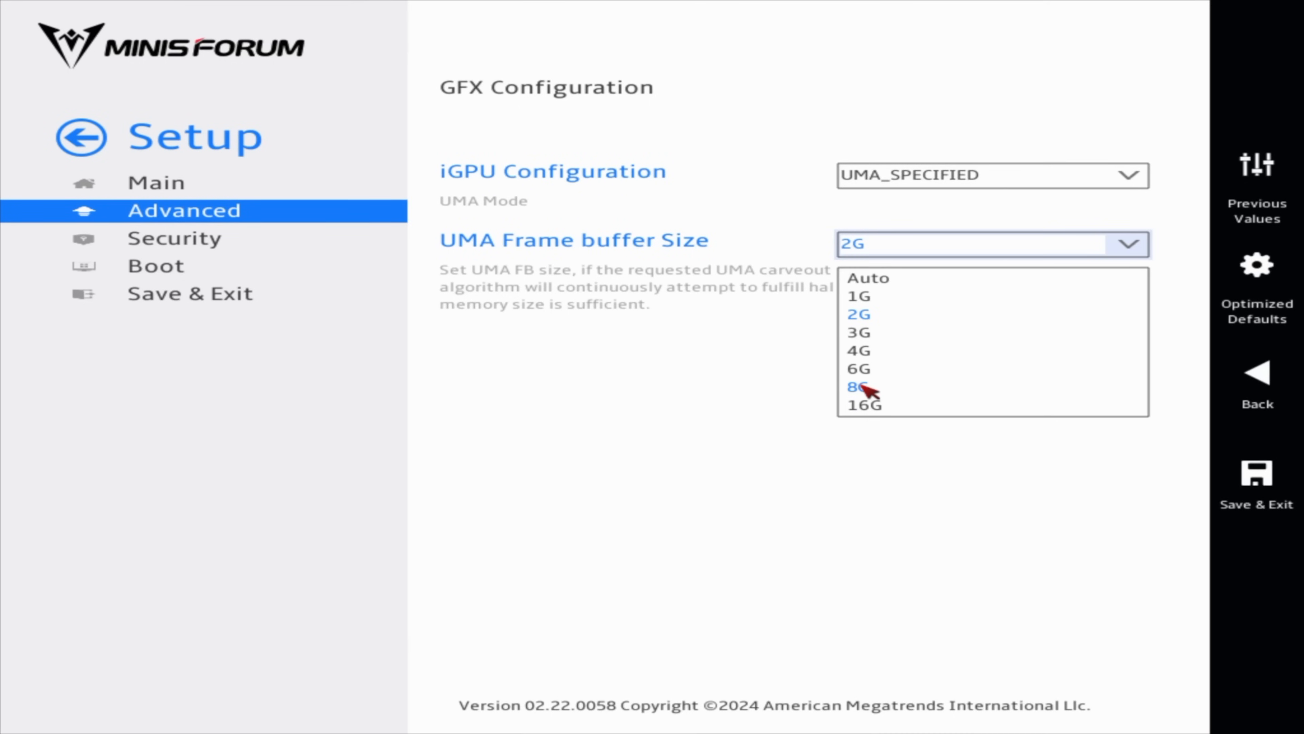
pyautogui.click(860, 386)
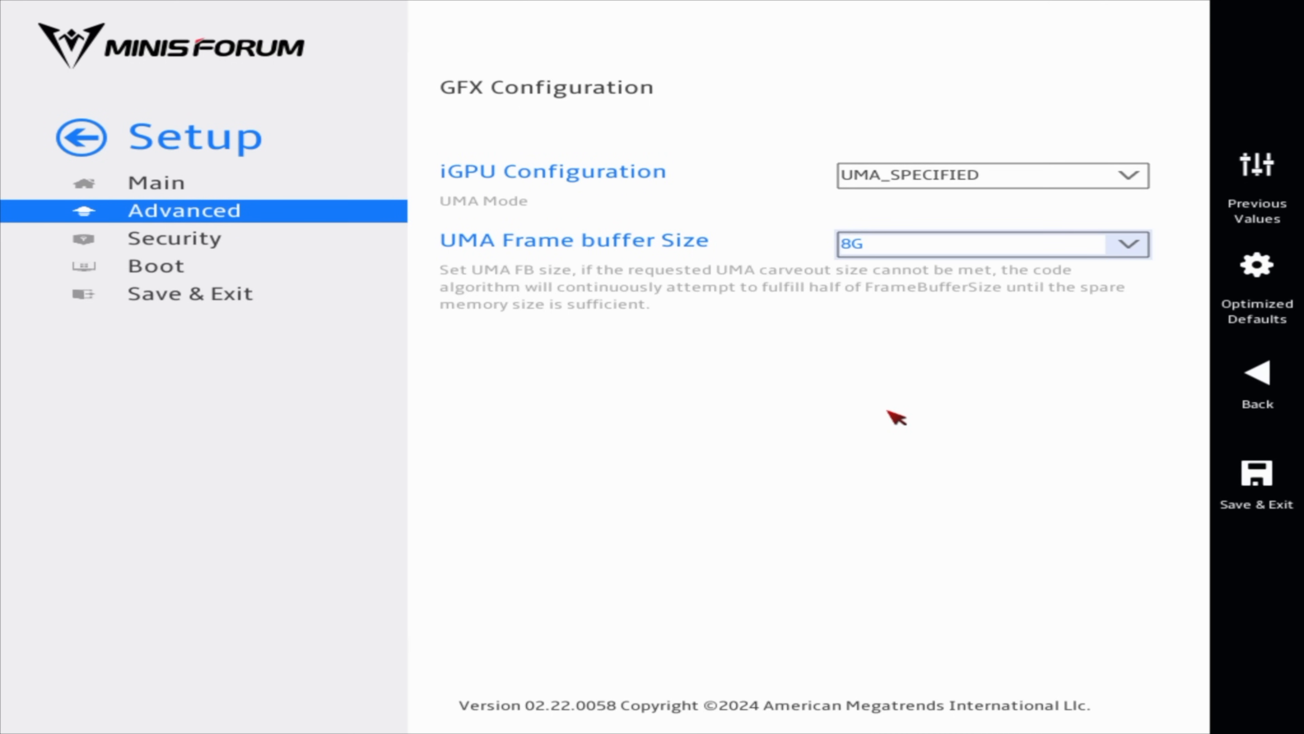
pyautogui.moveTo(907, 403)
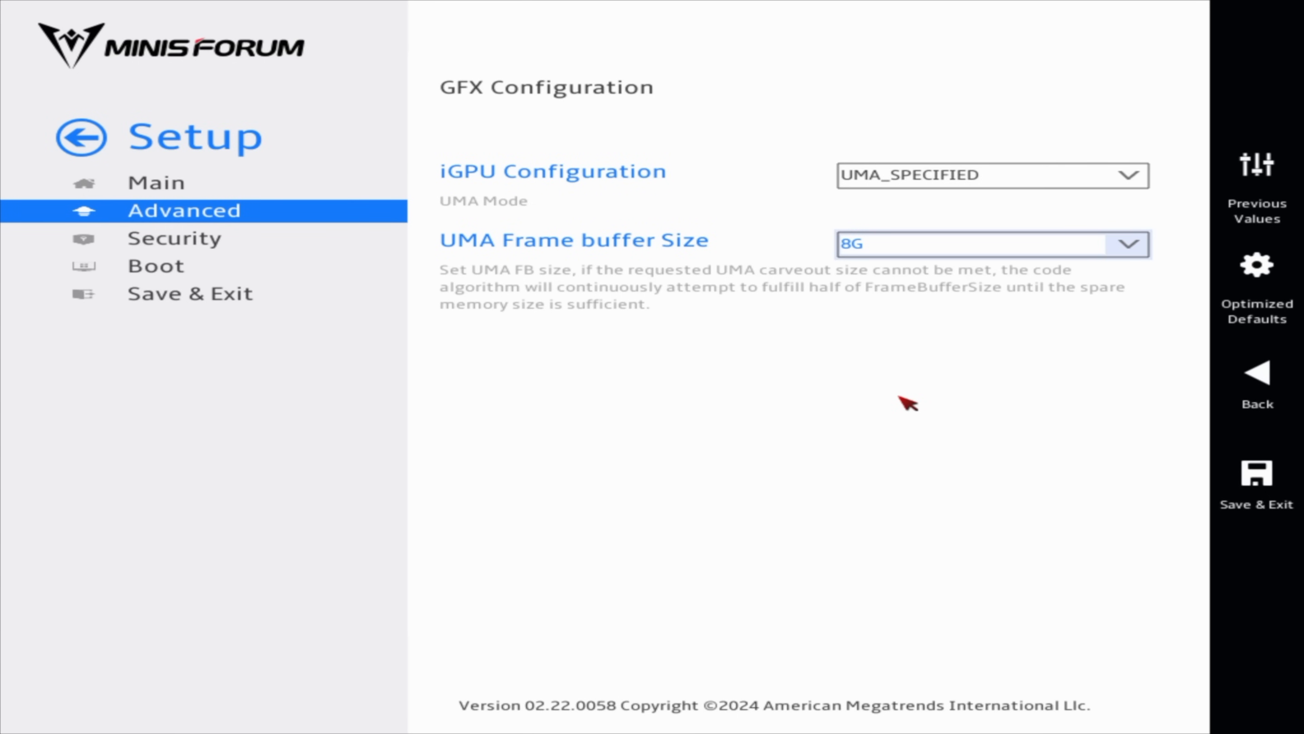
pyautogui.moveTo(831, 346)
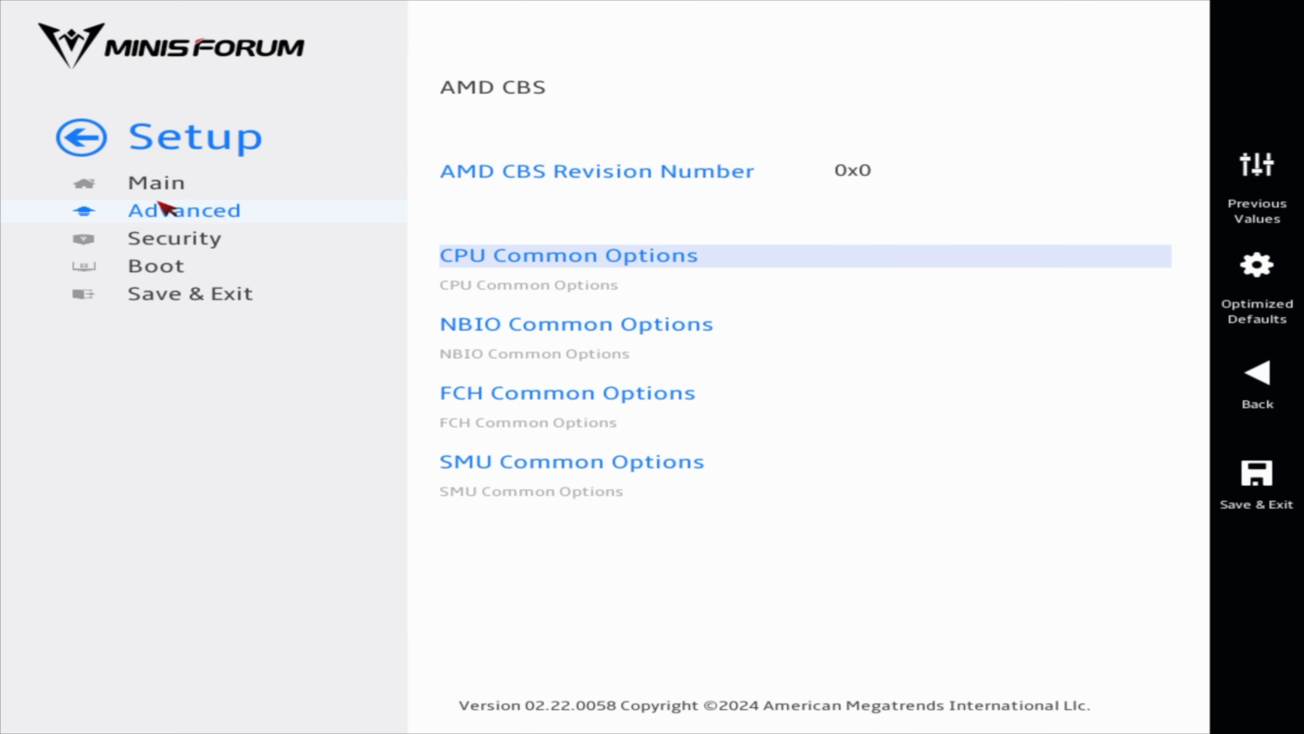
# Step: Review SmartShift Control under SMU Common Options, then back out of the SMU pages
pyautogui.click(571, 461)
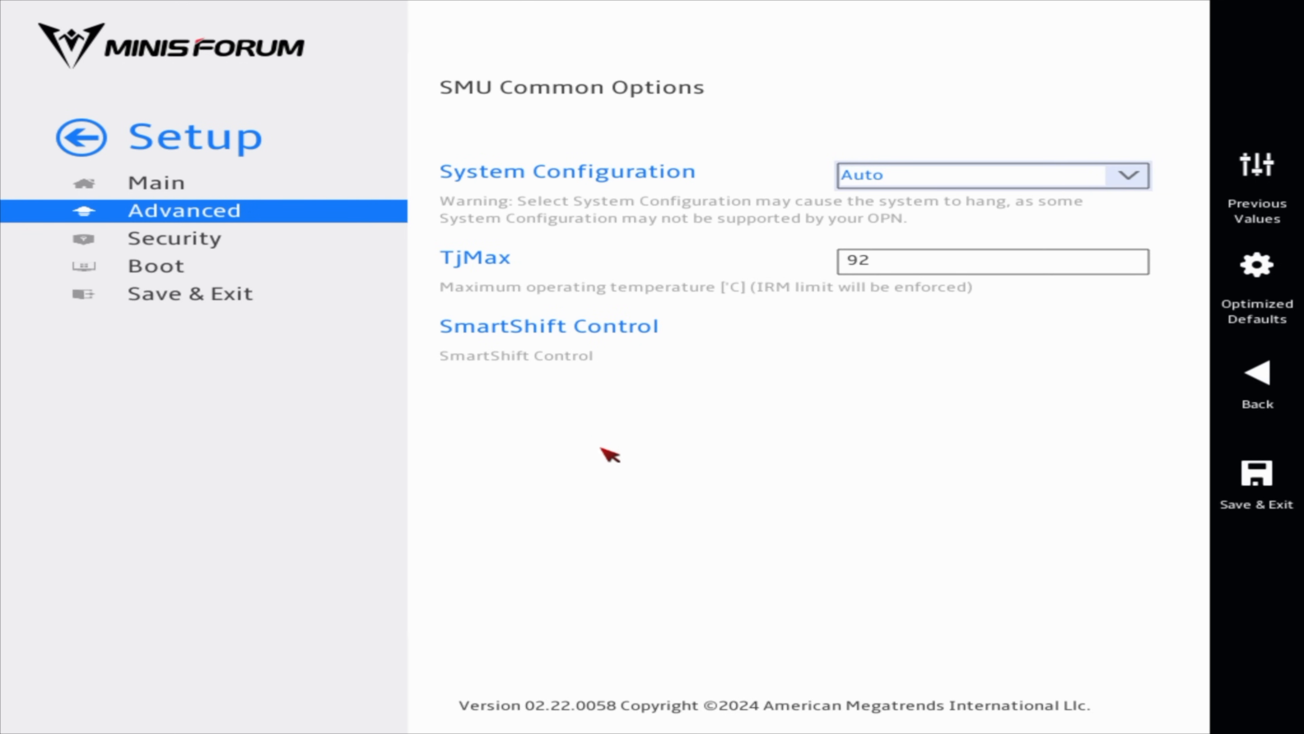
pyautogui.moveTo(1081, 206)
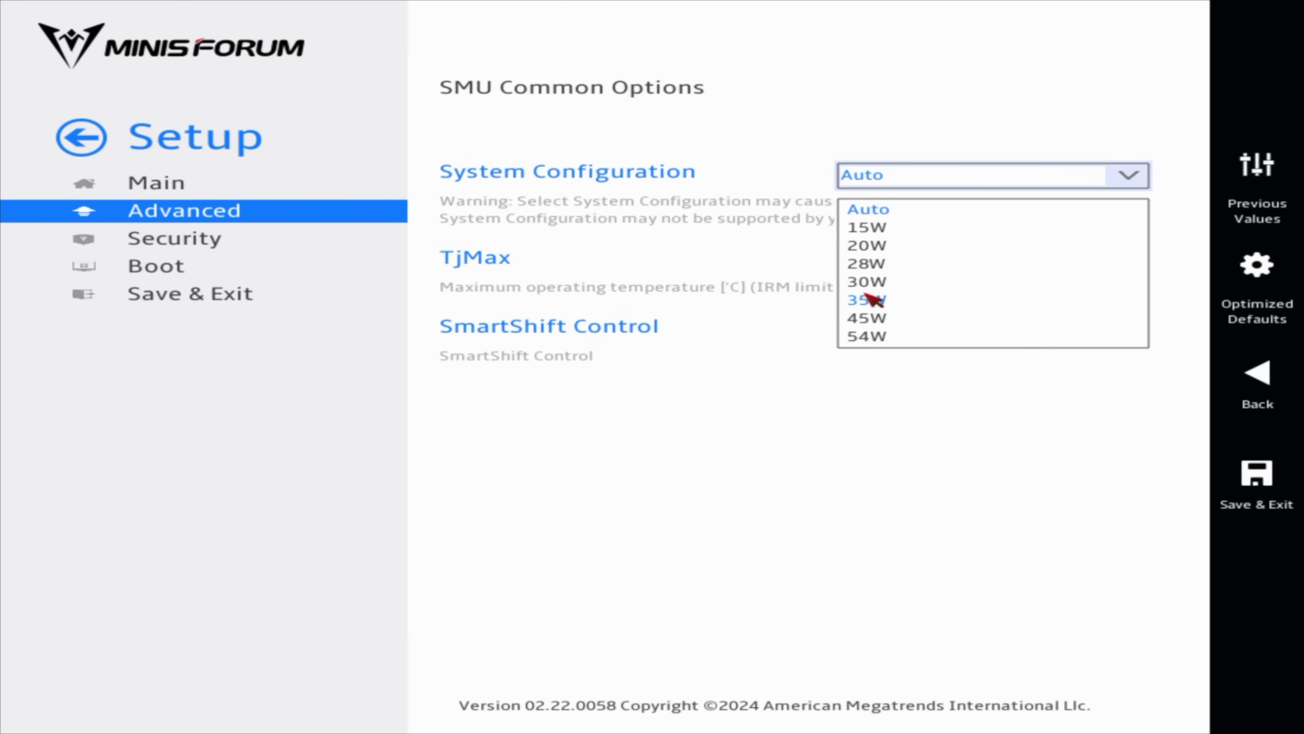
pyautogui.moveTo(780, 222)
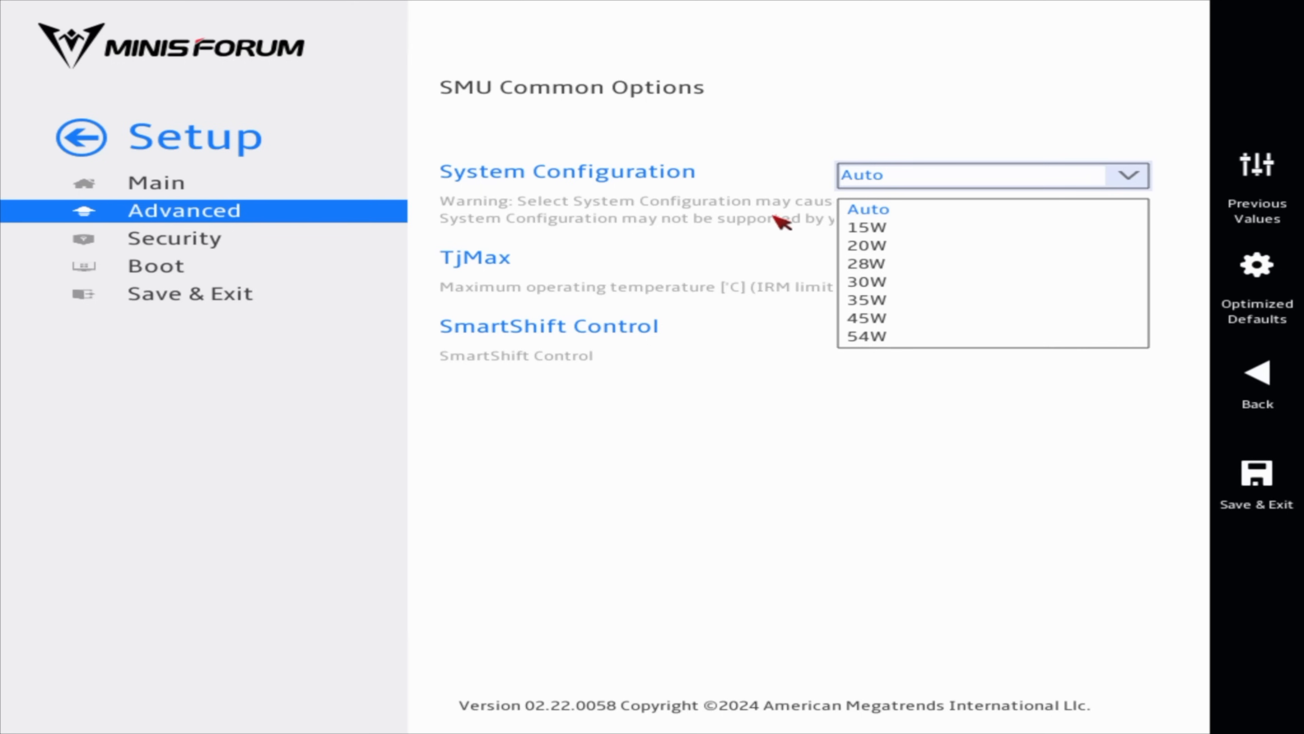
pyautogui.click(867, 208)
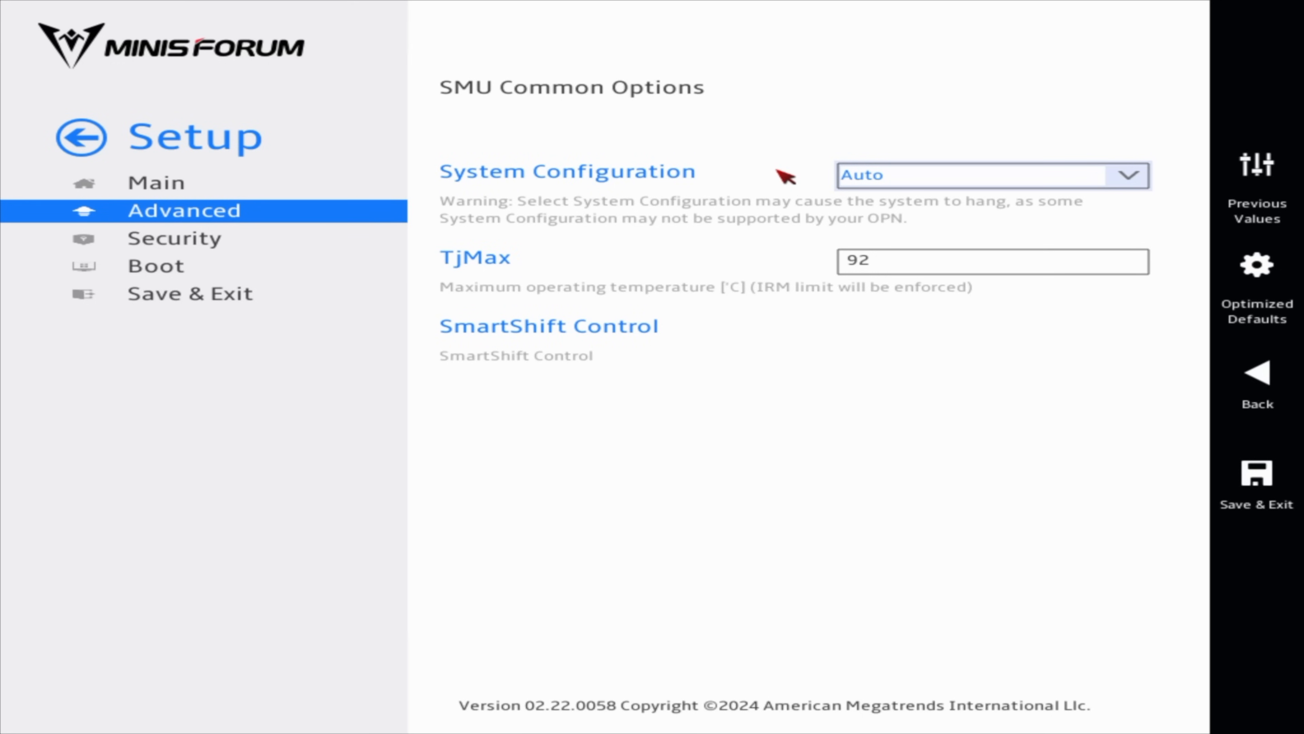
pyautogui.click(548, 326)
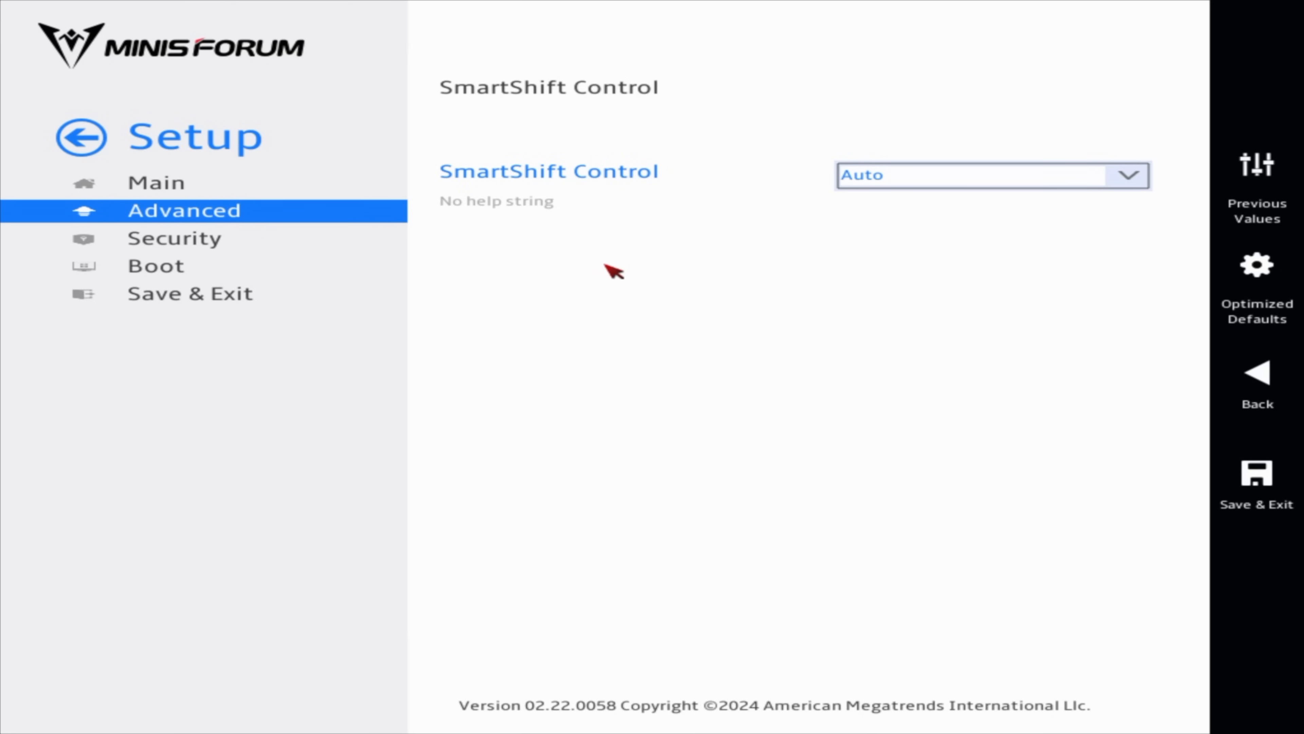
pyautogui.moveTo(989, 216)
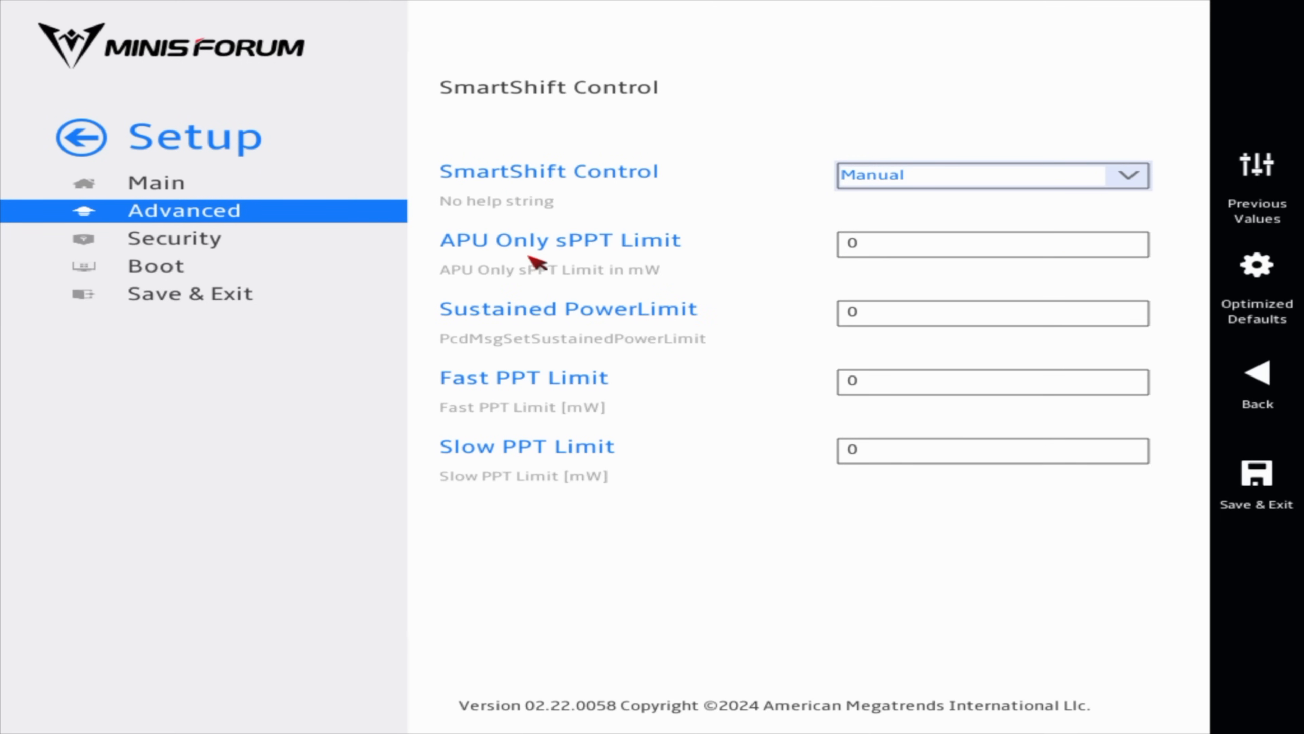
pyautogui.moveTo(839, 344)
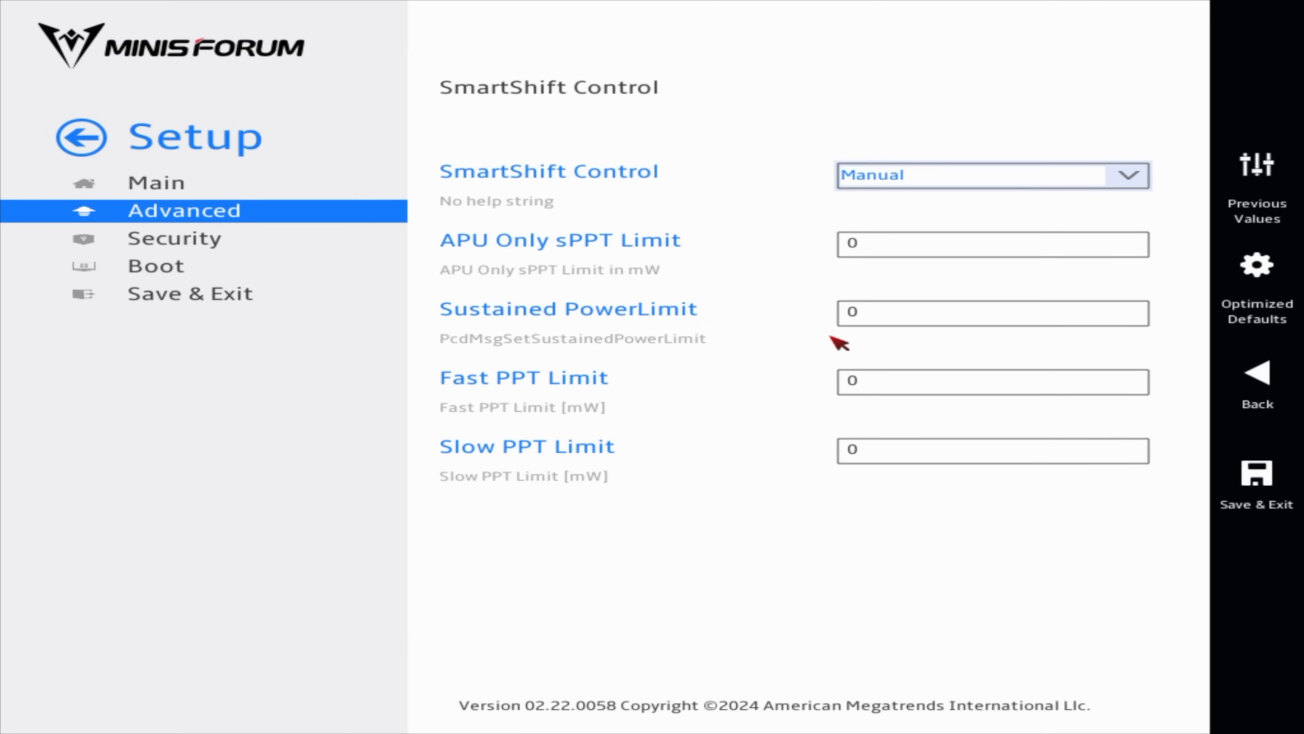
pyautogui.click(992, 174)
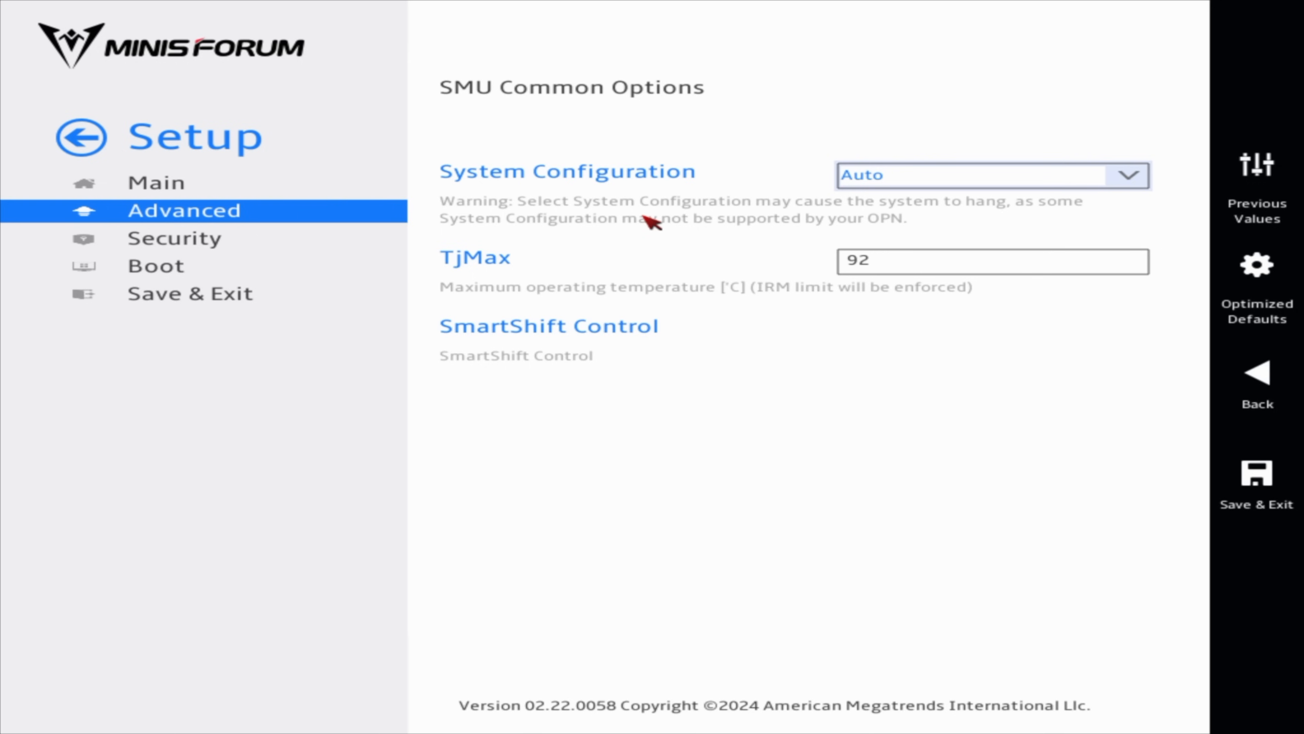
pyautogui.moveTo(846, 212)
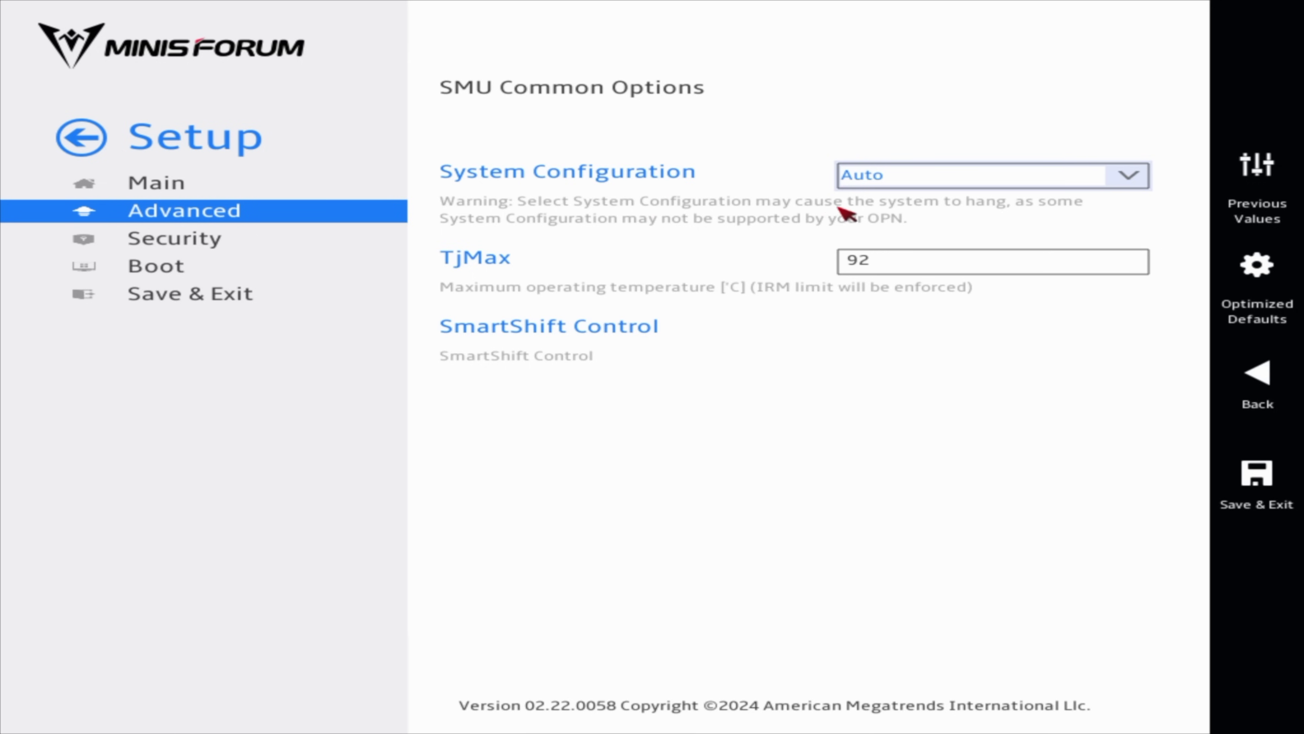
pyautogui.click(1258, 373)
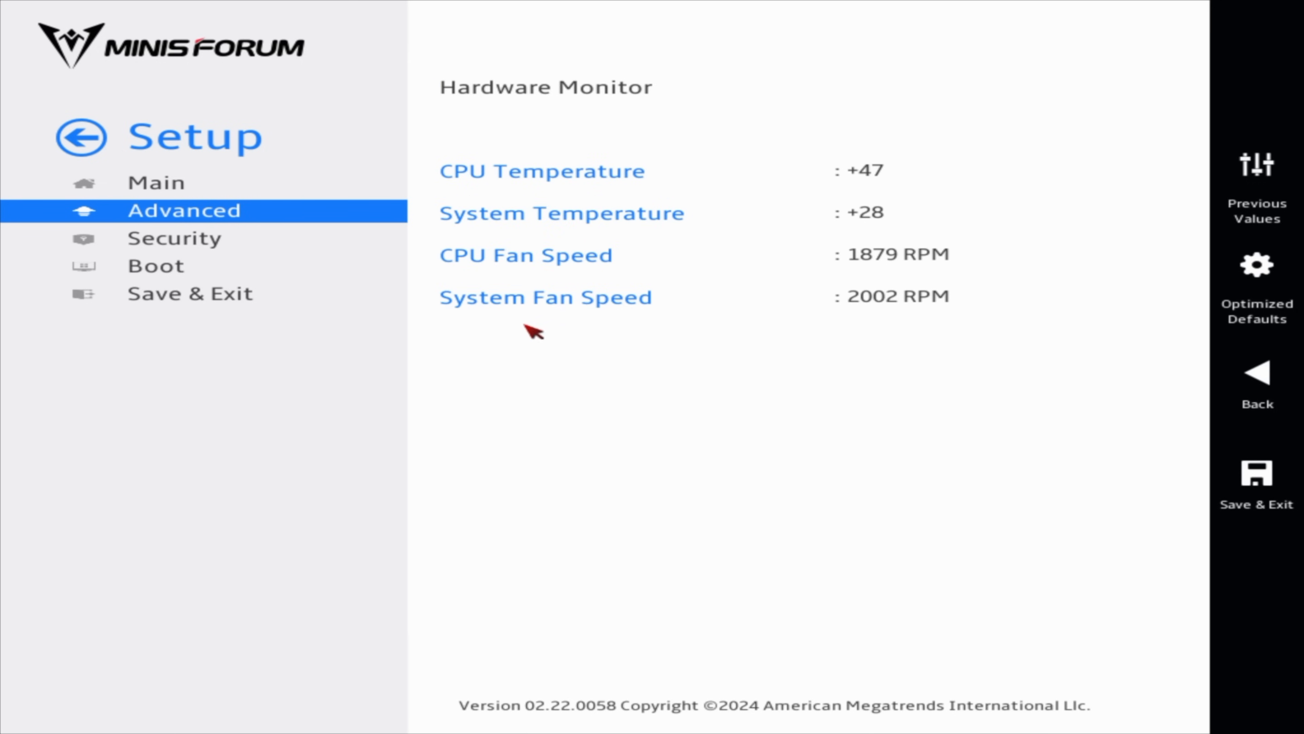
pyautogui.moveTo(622, 226)
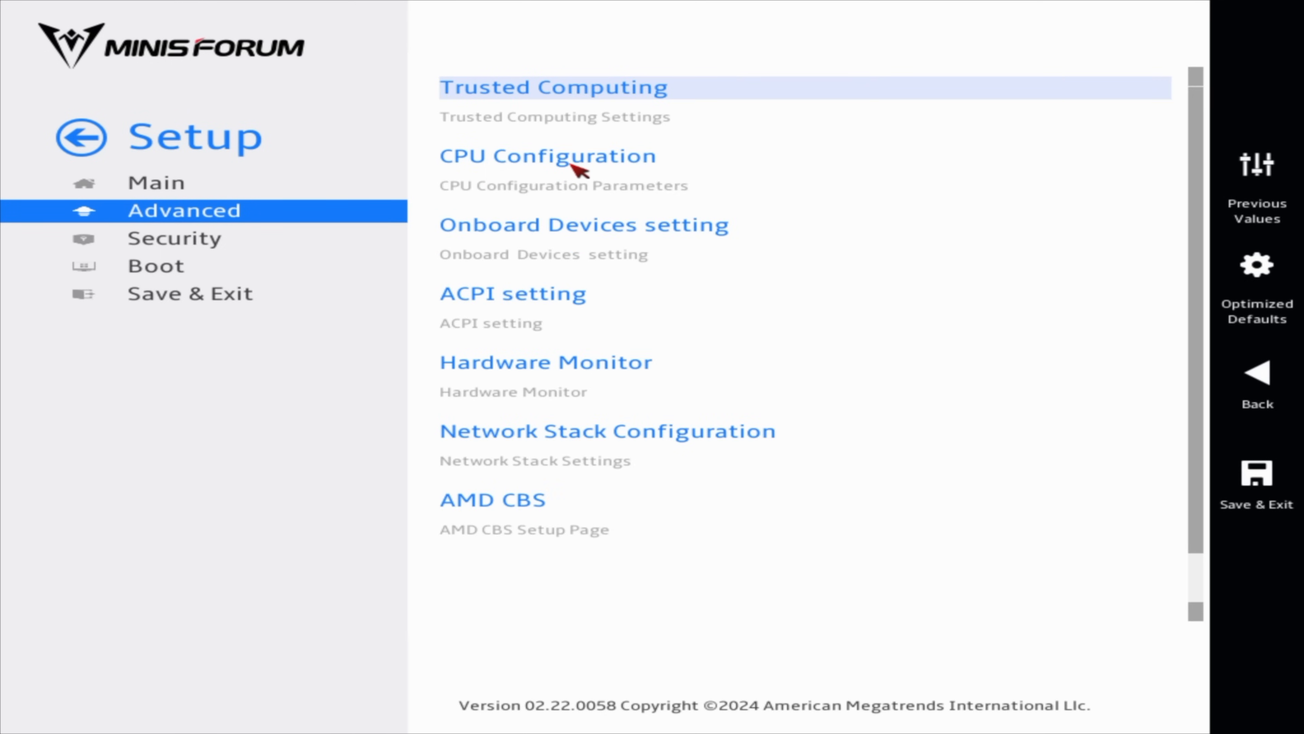
pyautogui.moveTo(556, 223)
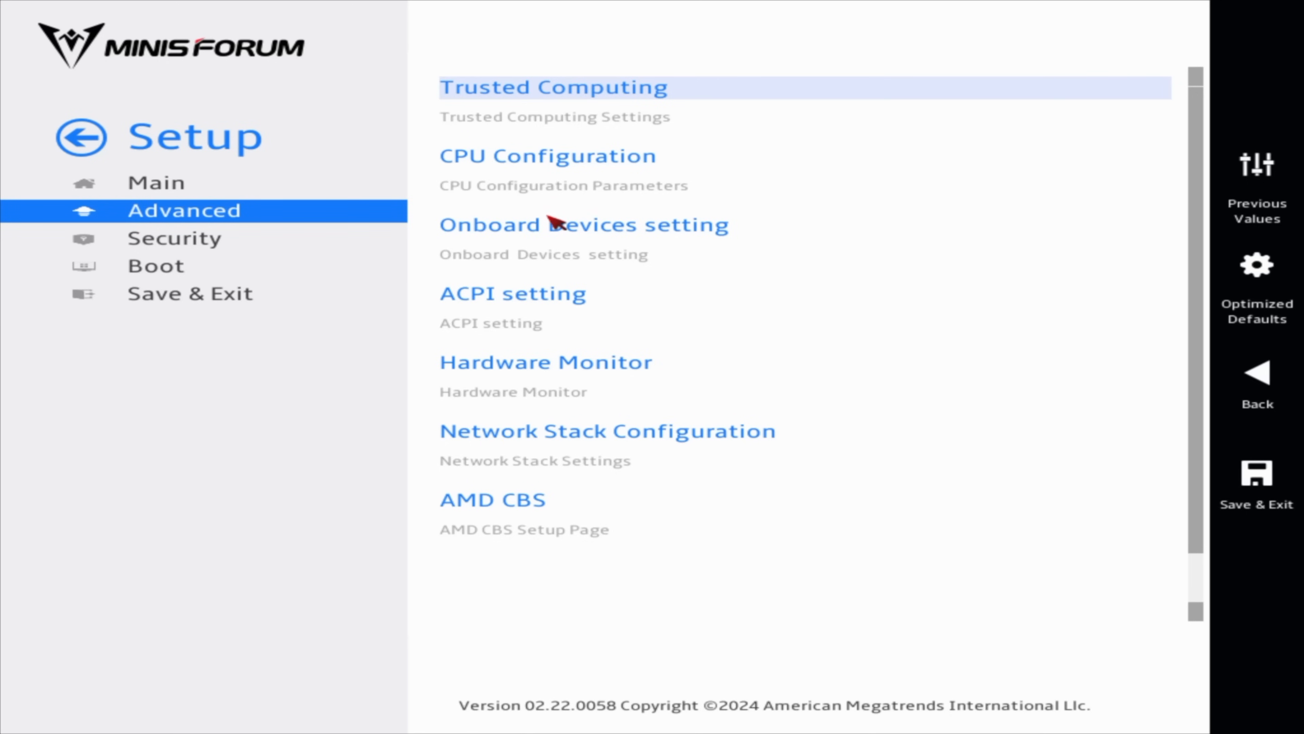
pyautogui.moveTo(155, 182)
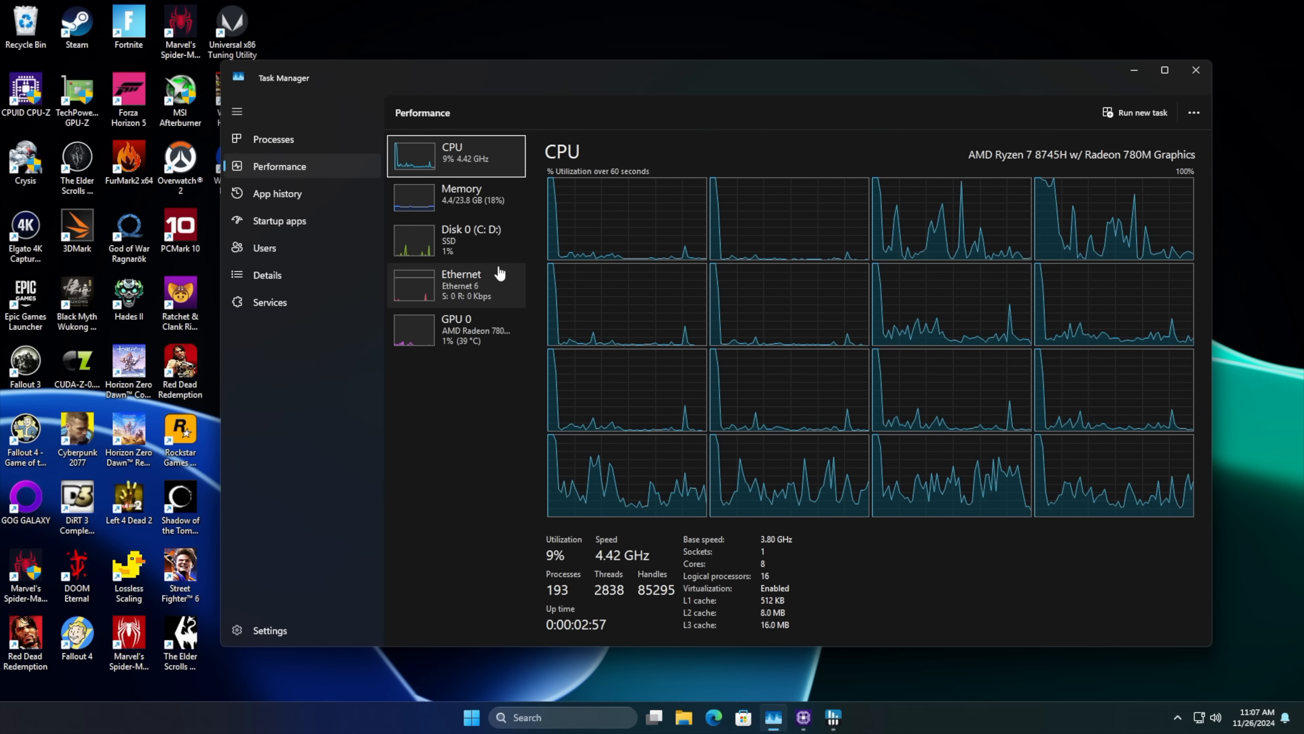
pyautogui.moveTo(474, 381)
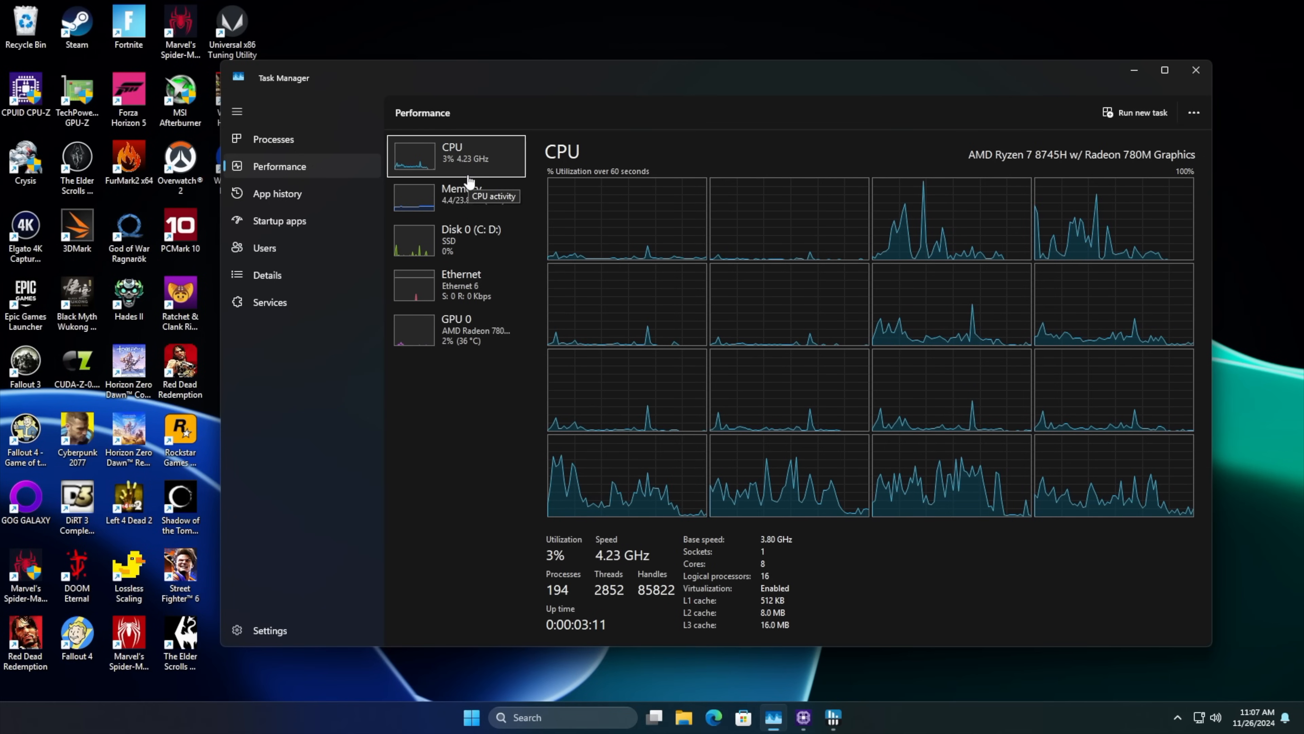
# Step: Show Task Manager's Memory details: 32 GB at 5600 MT/s with 8.2 GB hardware reserved
pyautogui.click(460, 192)
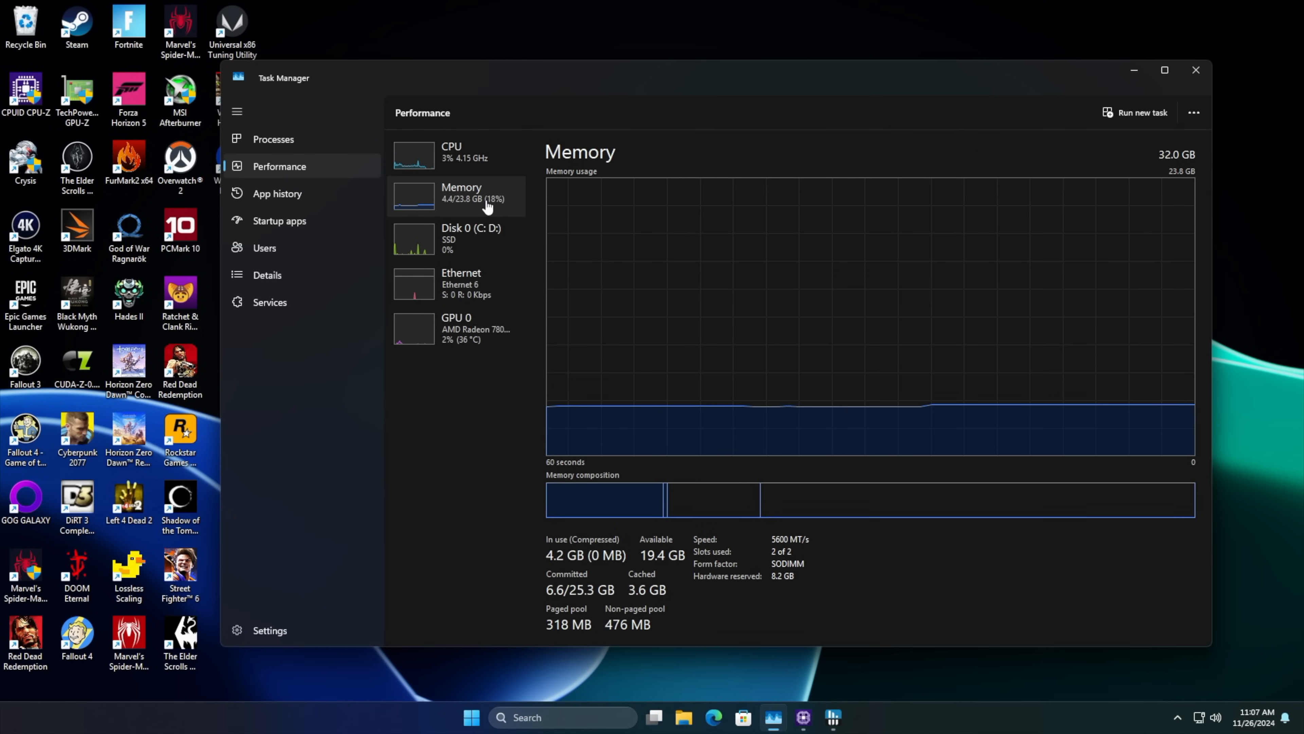
pyautogui.moveTo(817, 574)
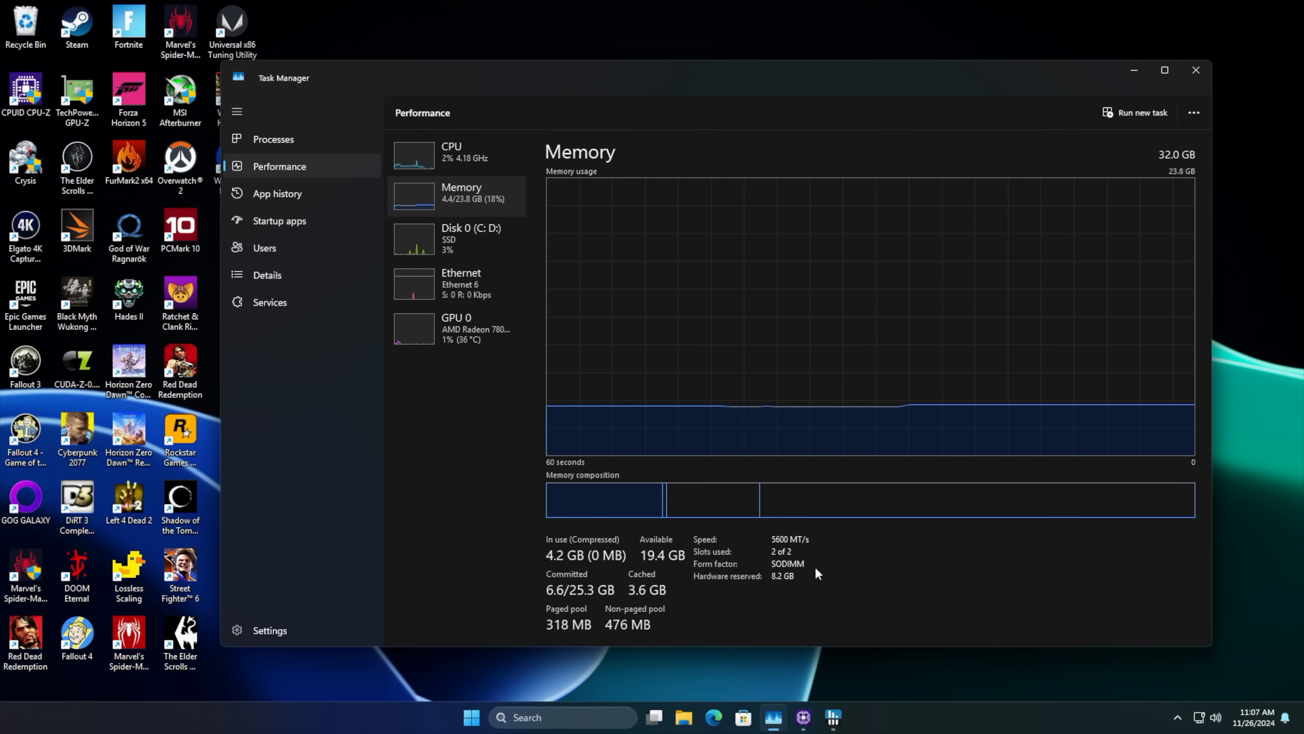
pyautogui.click(456, 328)
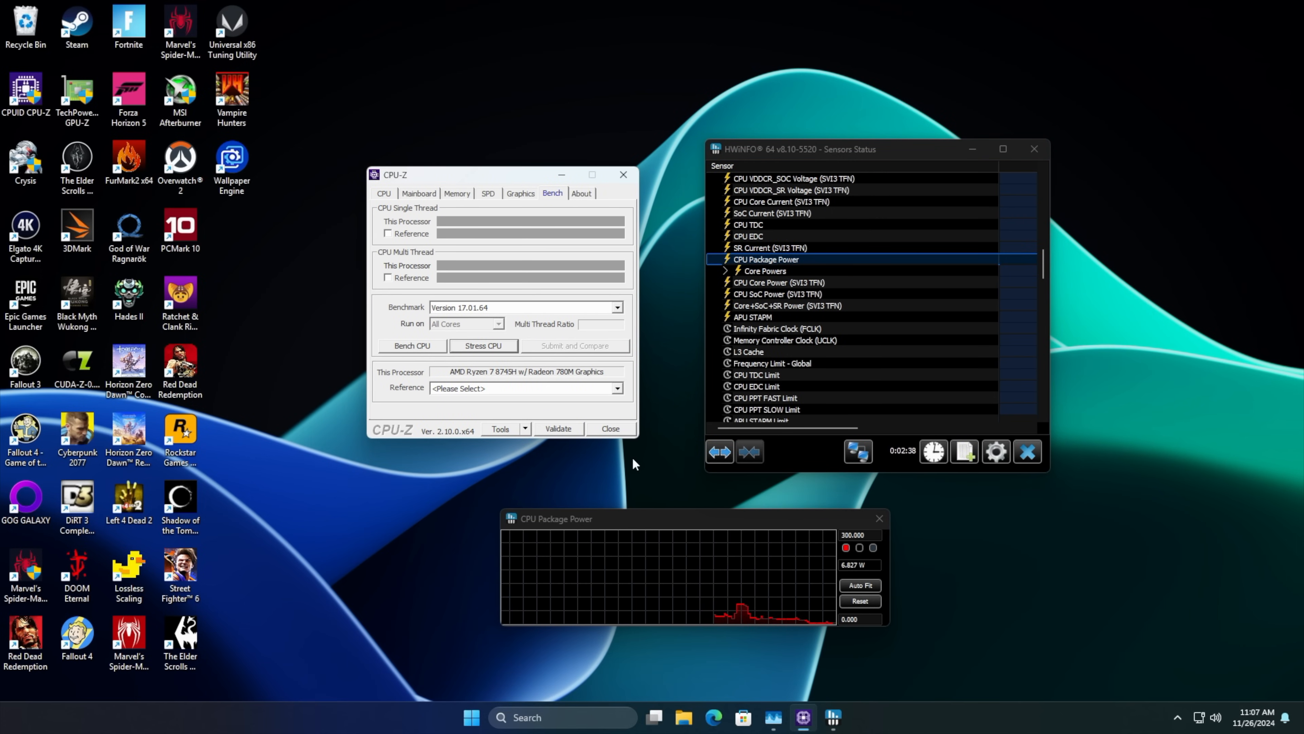
# Step: Check the CPU details, then start the all-core Stress CPU test from the Bench page
pyautogui.click(384, 193)
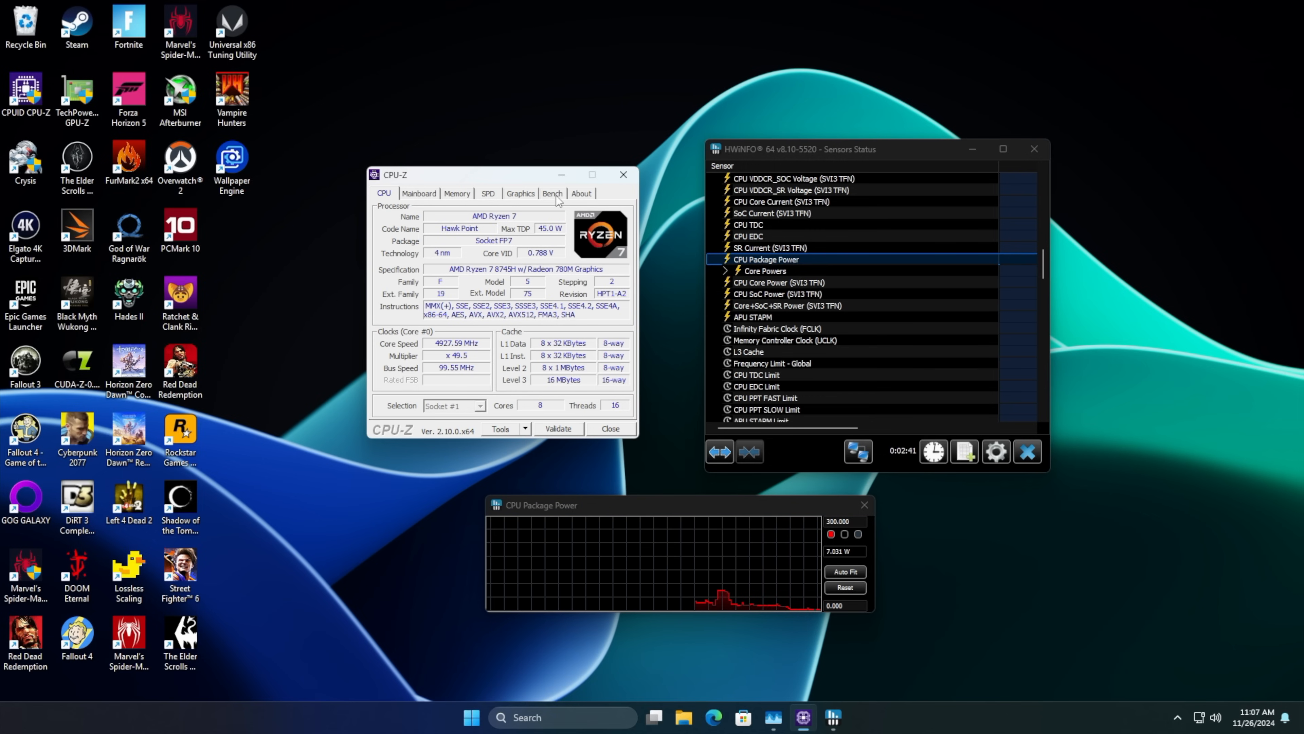
pyautogui.click(551, 193)
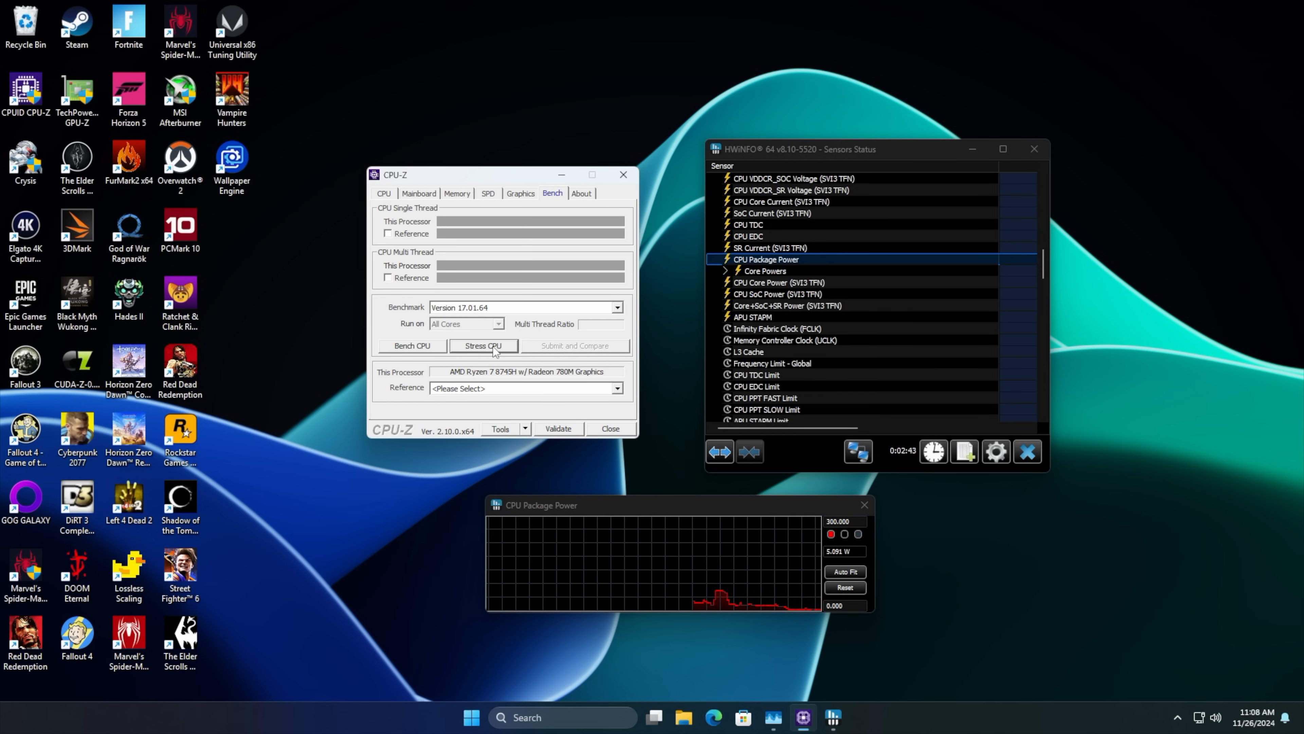
pyautogui.click(482, 345)
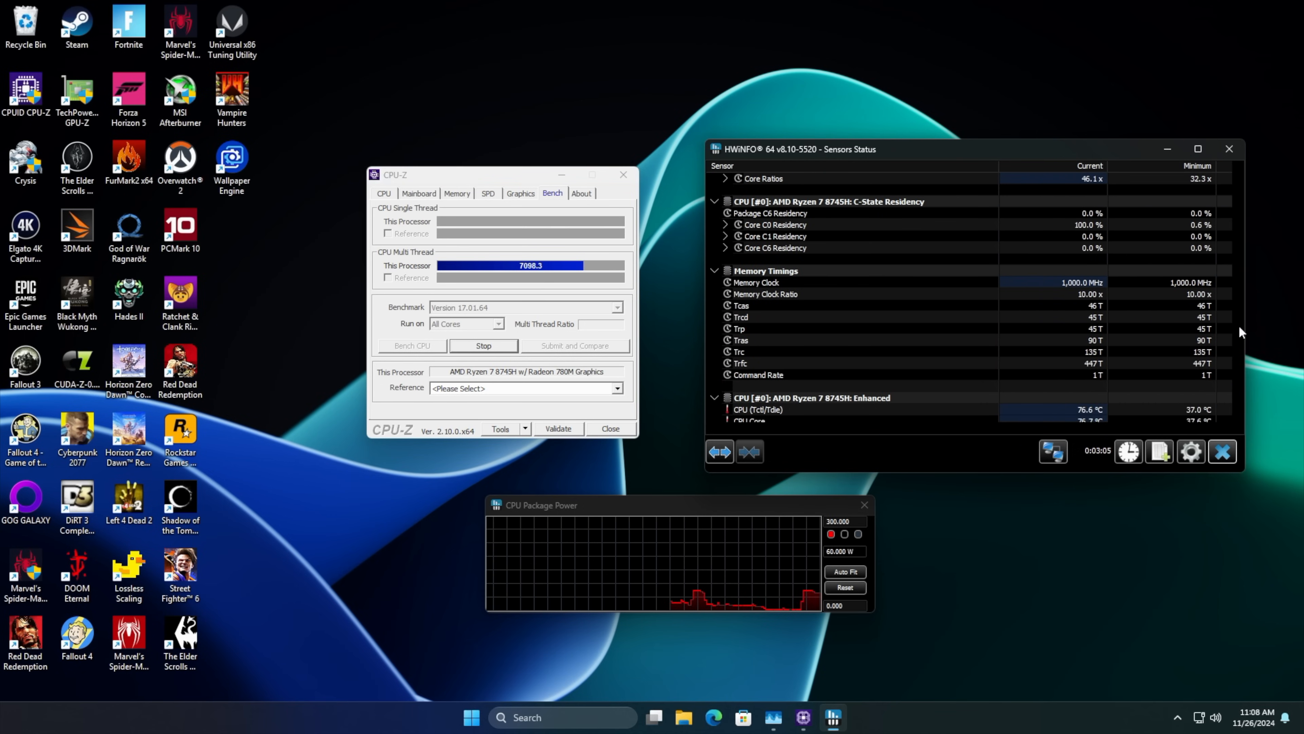
pyautogui.scroll(3)
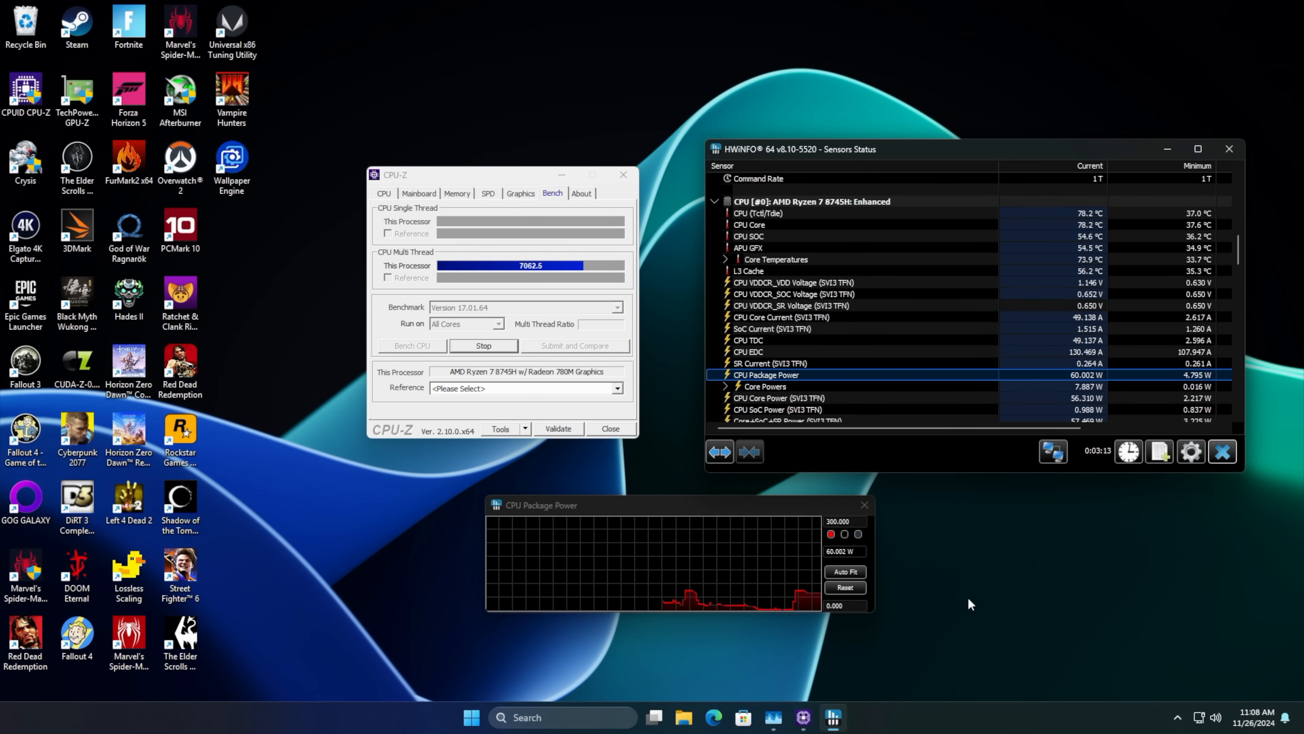
pyautogui.moveTo(1112, 404)
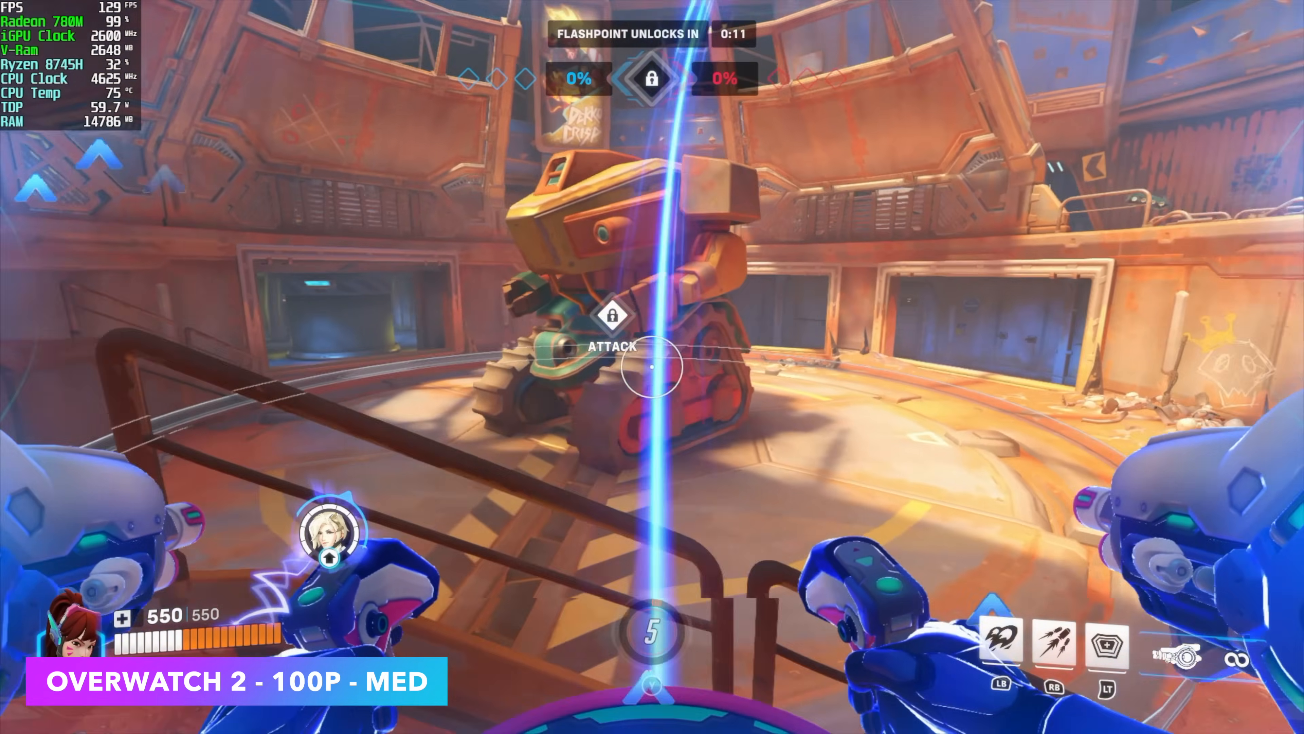
pyautogui.moveTo(652, 366)
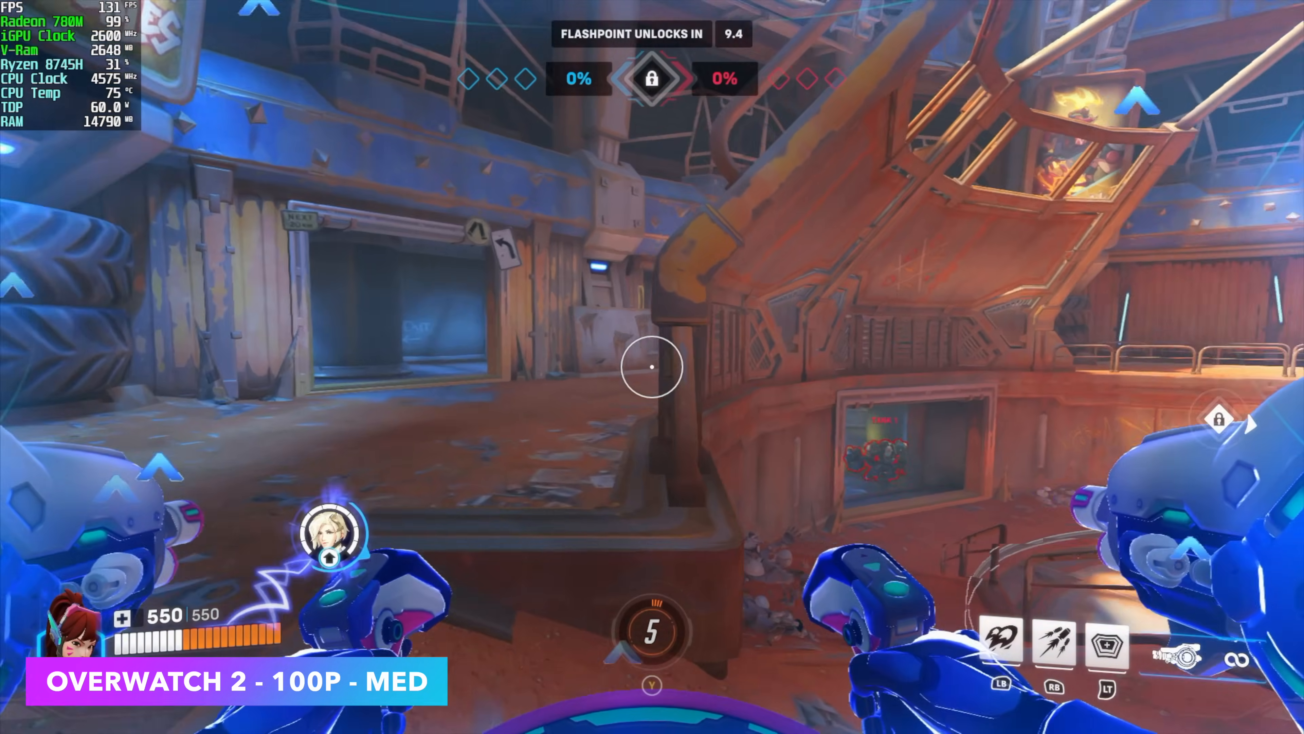